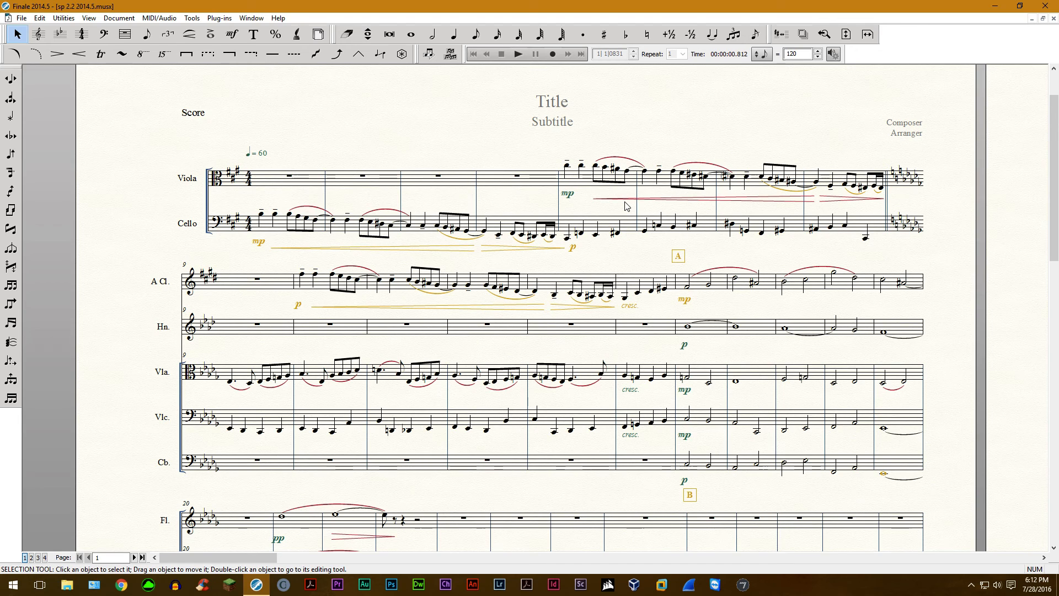
mouse_move(503, 255)
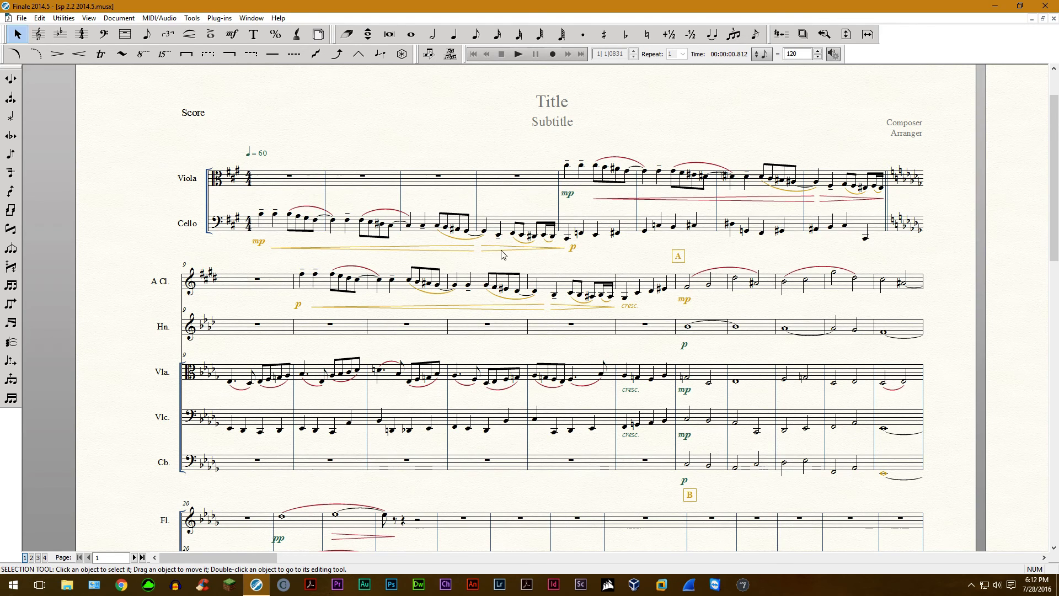
mouse_move(493, 222)
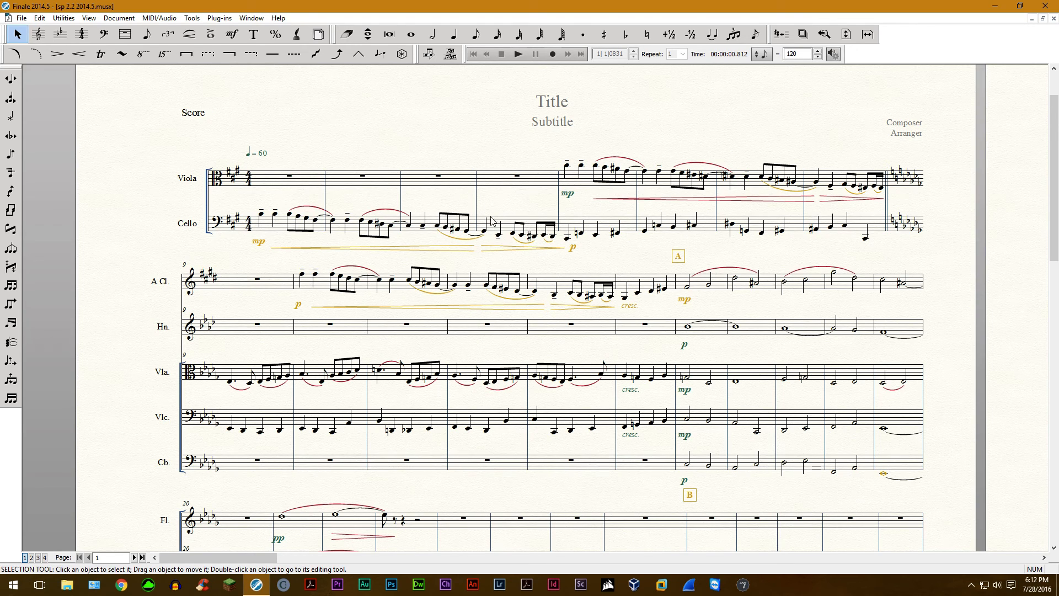
Step: Show all staves from Flute to Bass, selecting the last A Cl. and Cb. bars
click(410, 220)
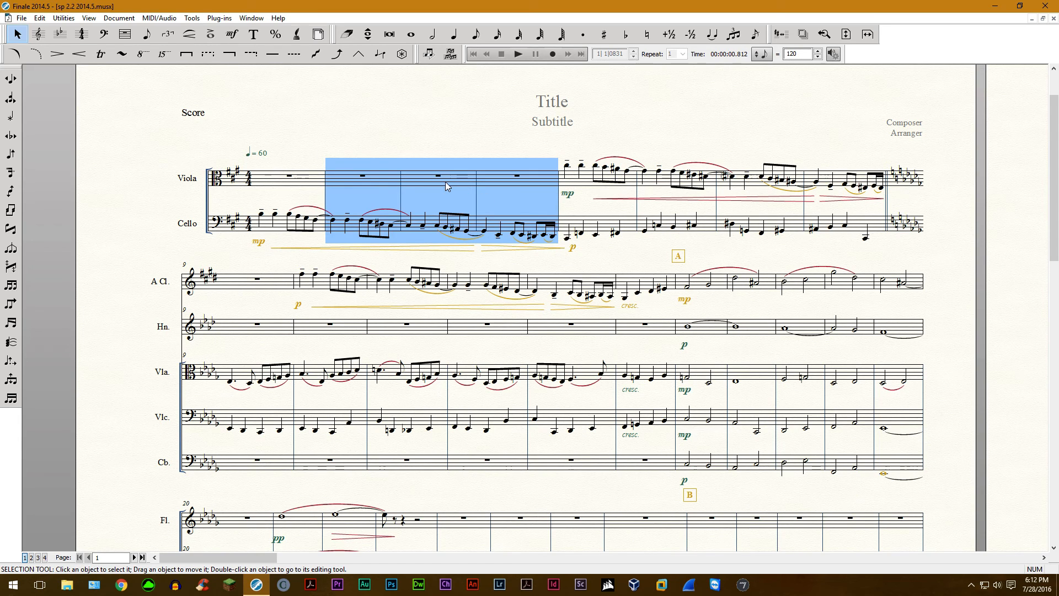
mouse_move(427, 189)
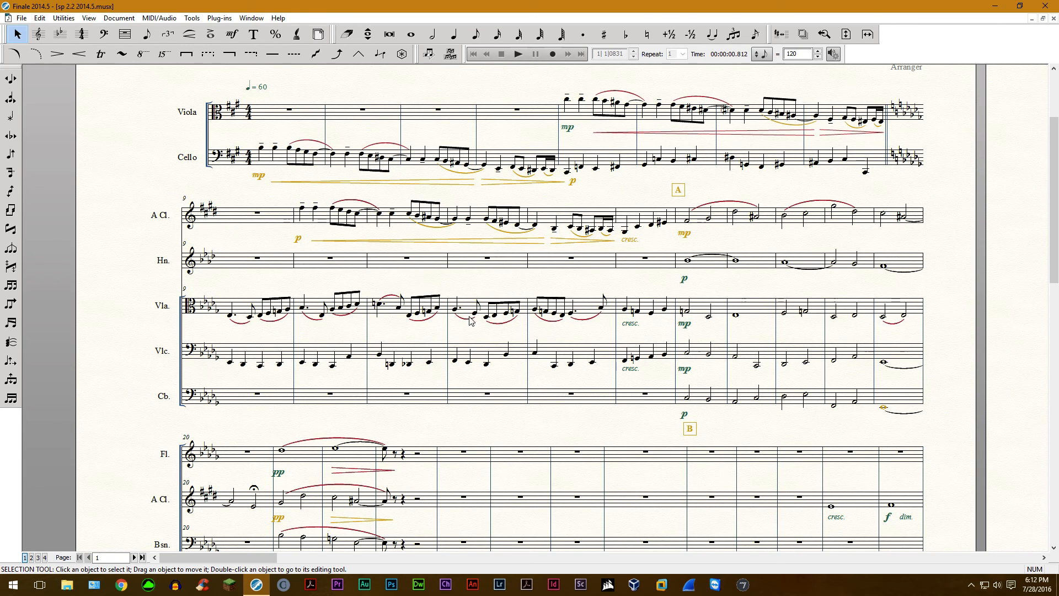
mouse_move(521, 306)
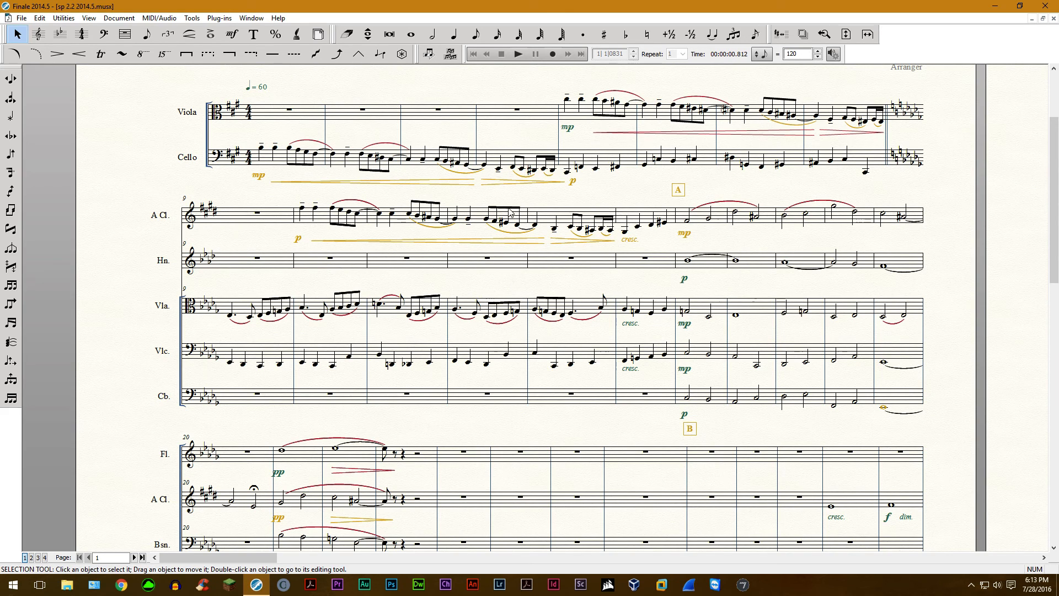
mouse_move(406, 217)
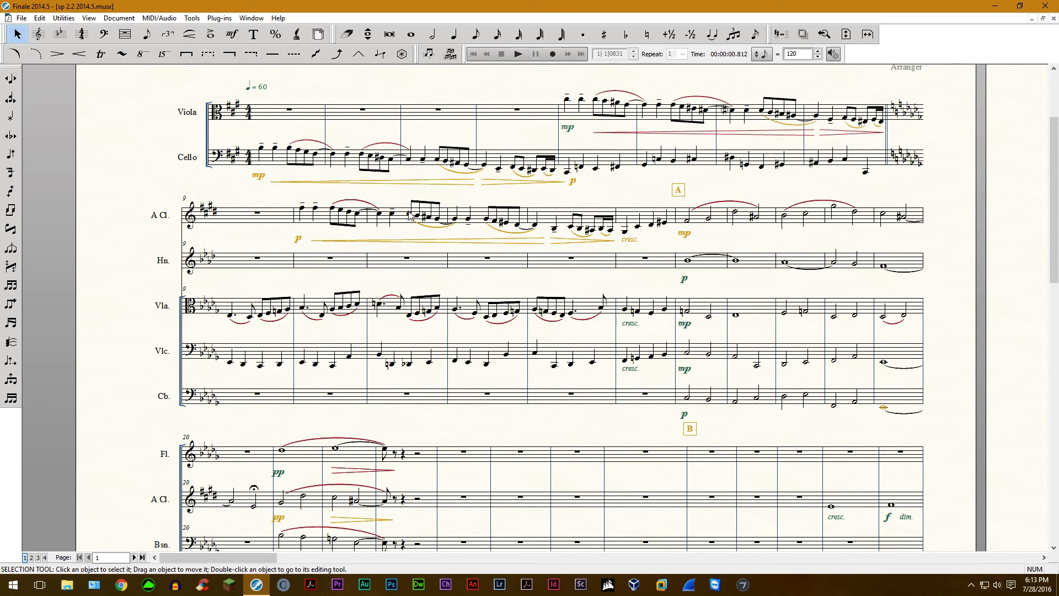
scroll(down, 3)
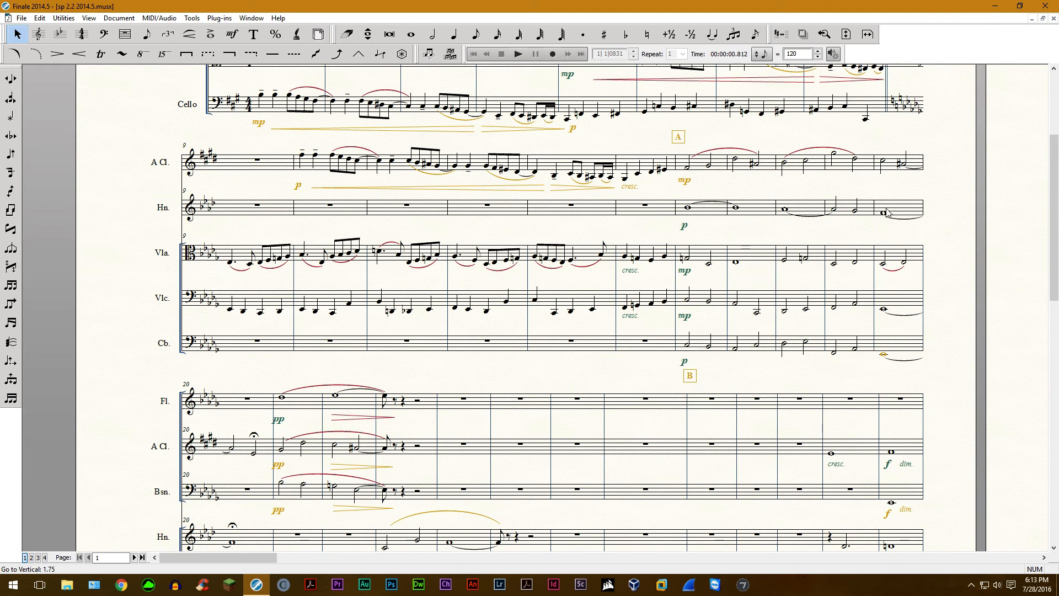
mouse_move(906, 178)
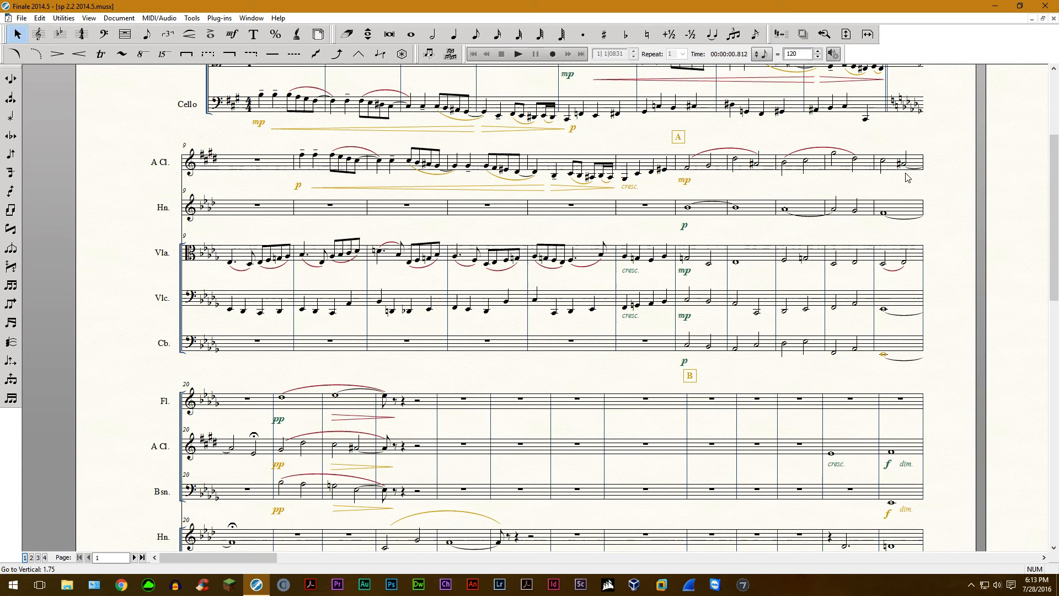
mouse_move(850, 168)
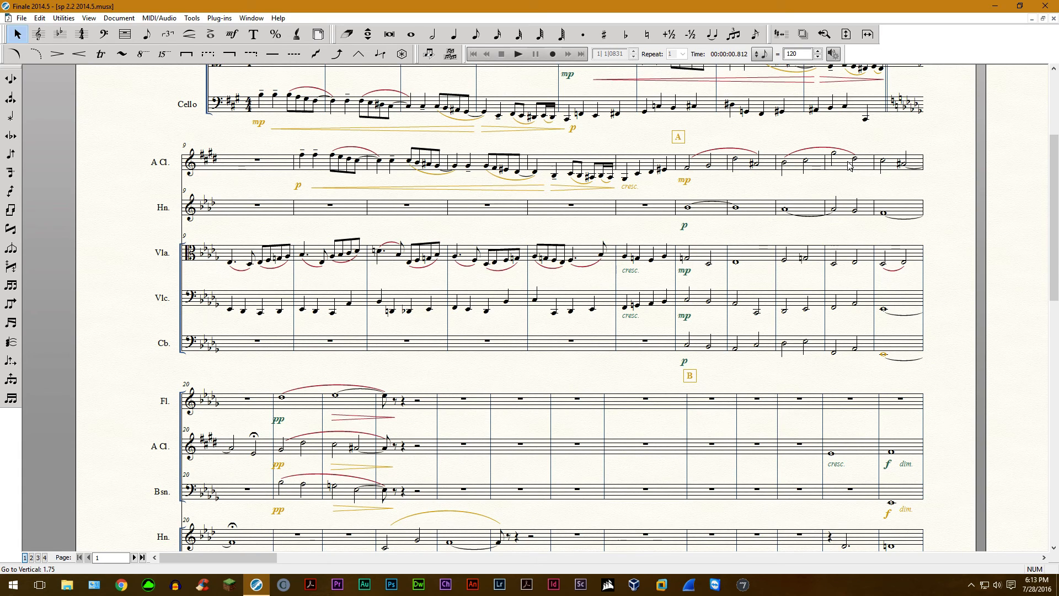
click(900, 162)
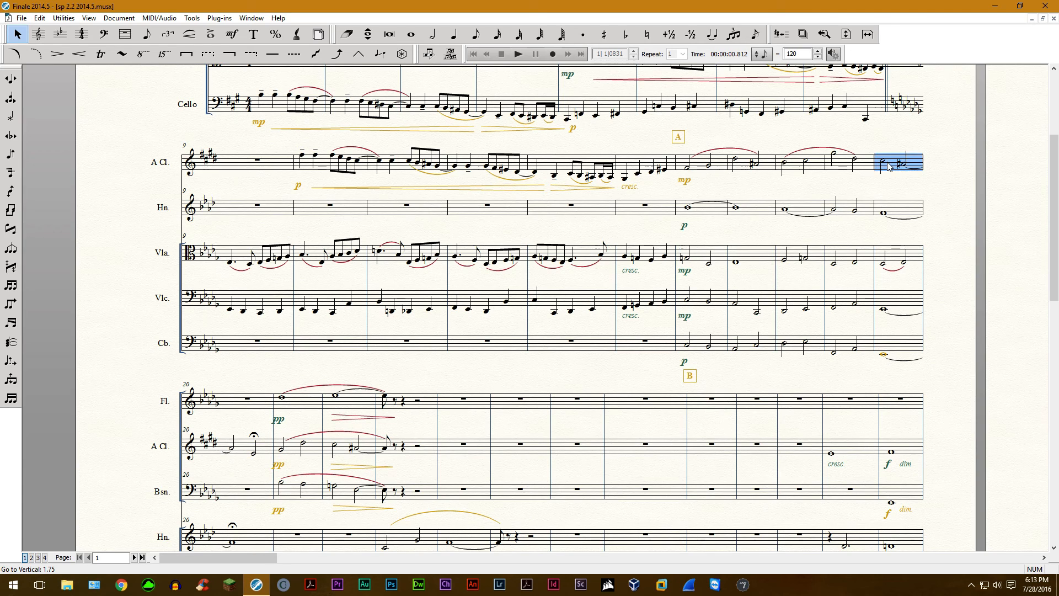
click(899, 348)
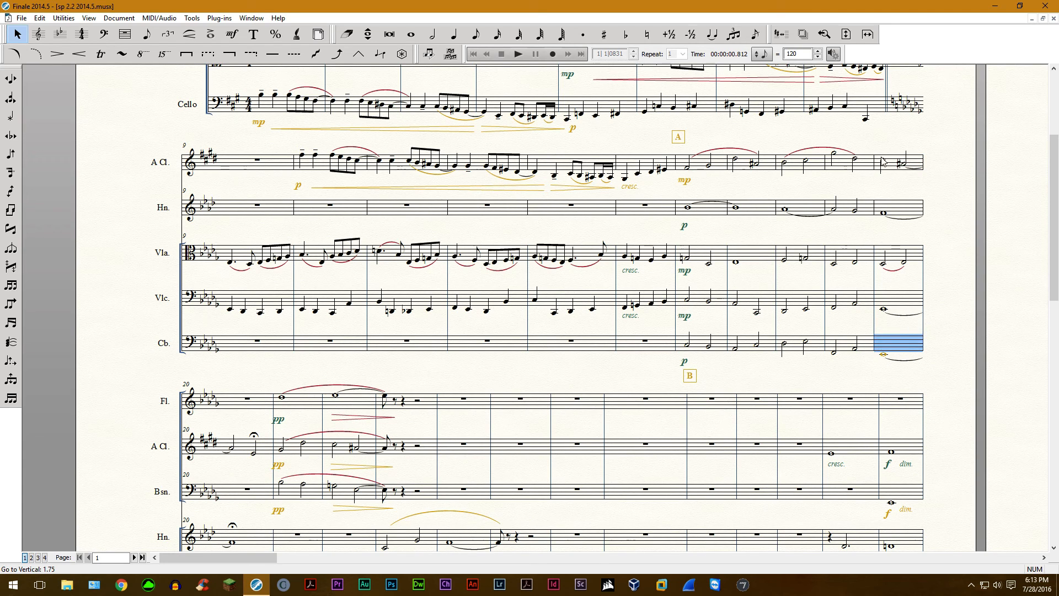
click(899, 162)
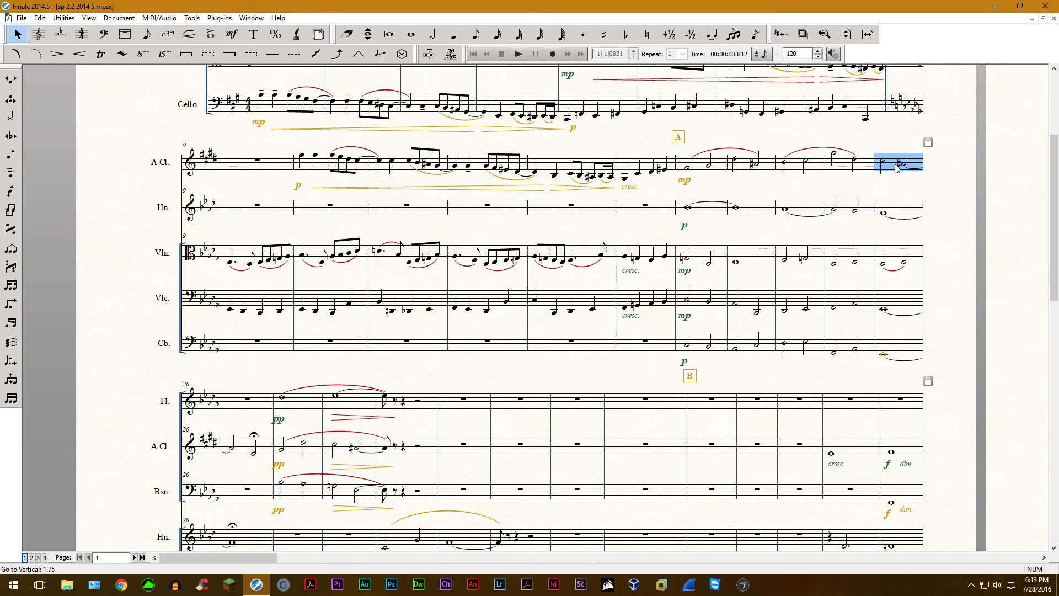
mouse_move(837, 169)
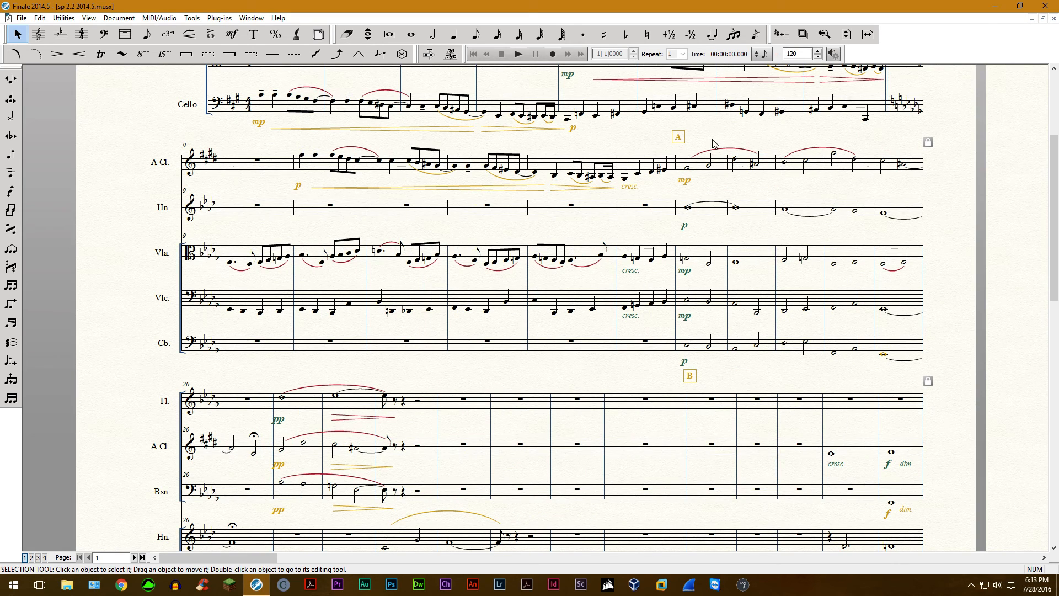
mouse_move(682, 135)
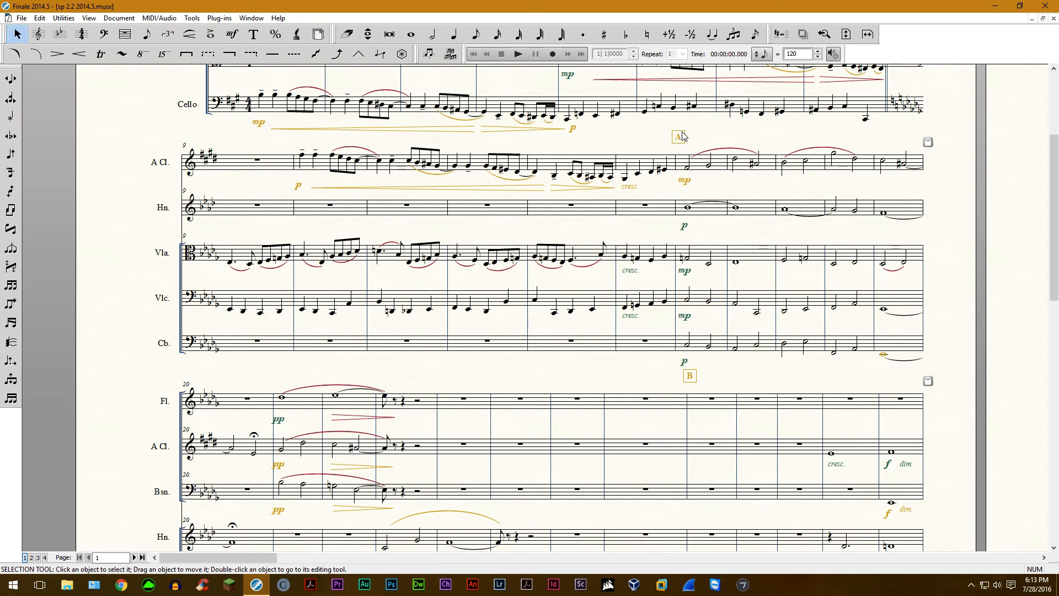
mouse_move(773, 192)
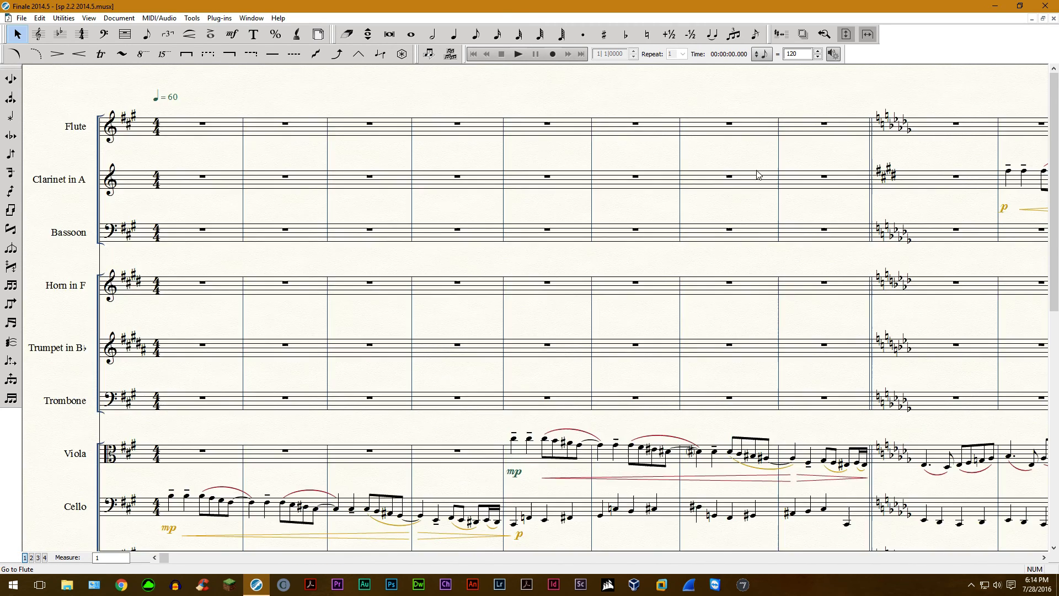
scroll(down, 3)
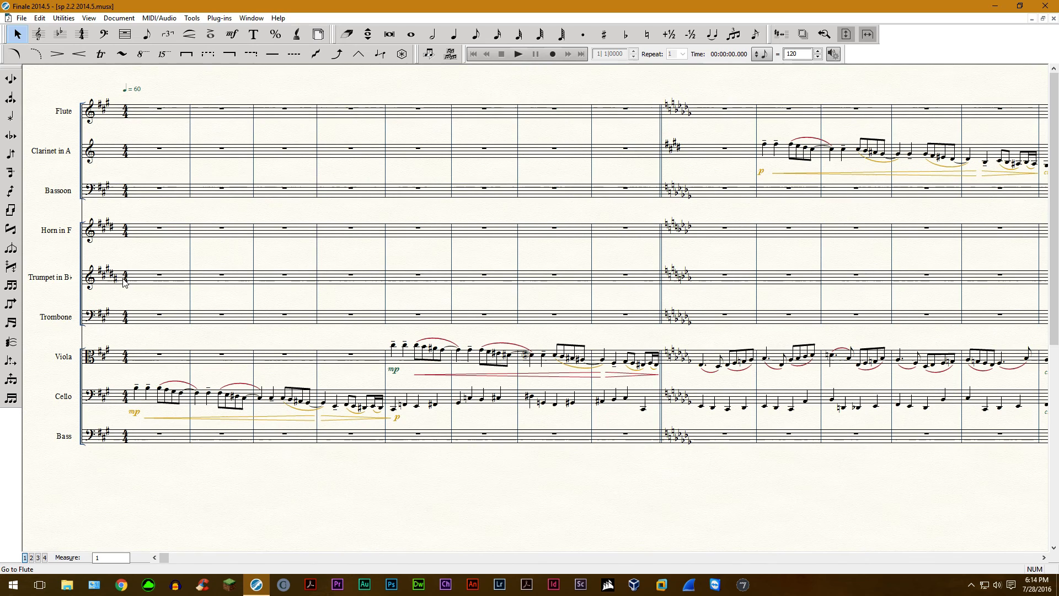
mouse_move(129, 265)
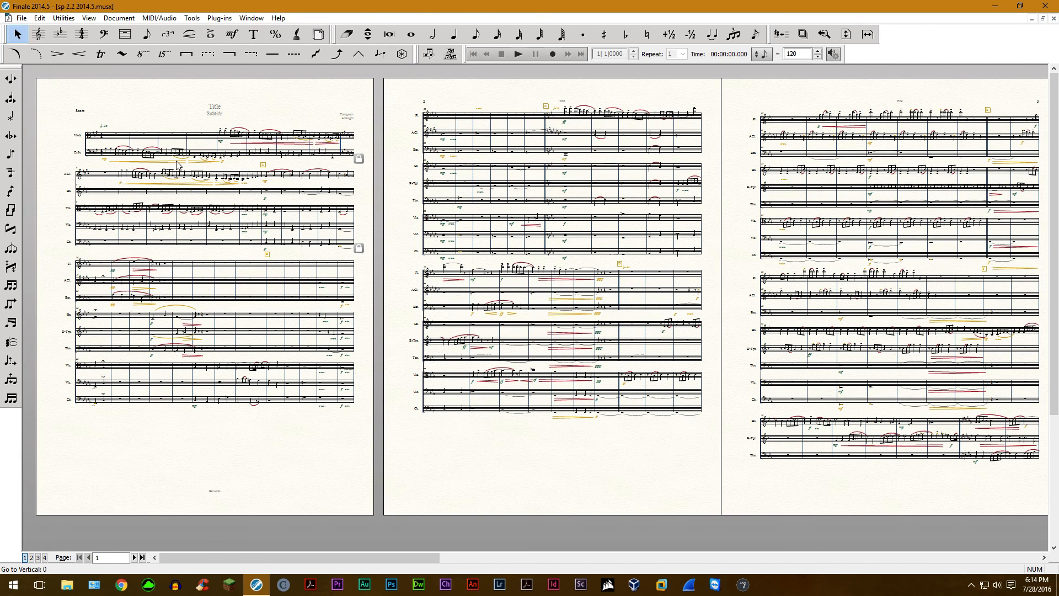
mouse_move(253, 159)
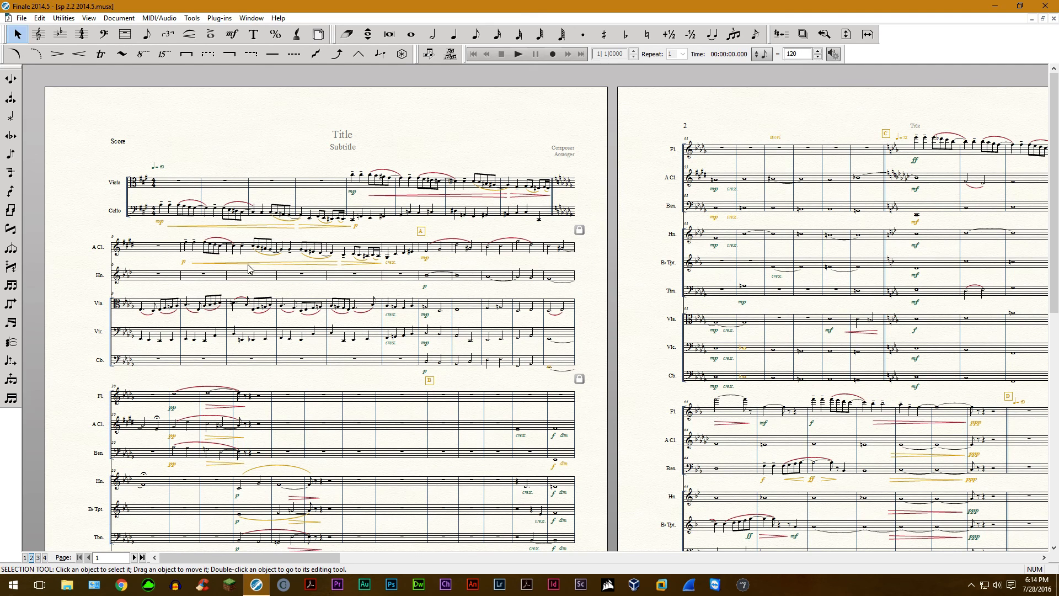
click(454, 34)
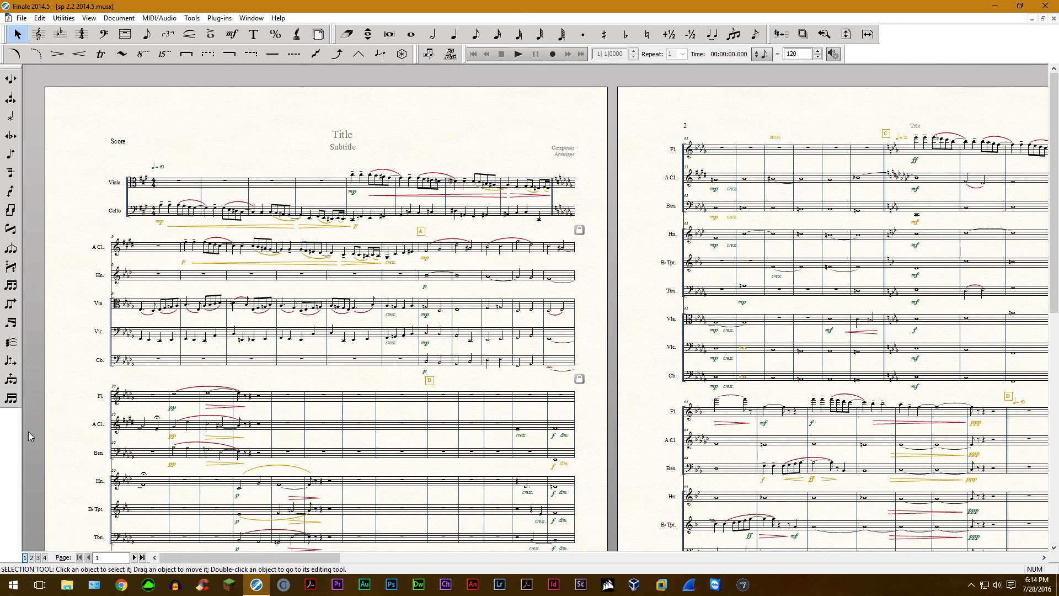
mouse_move(29, 343)
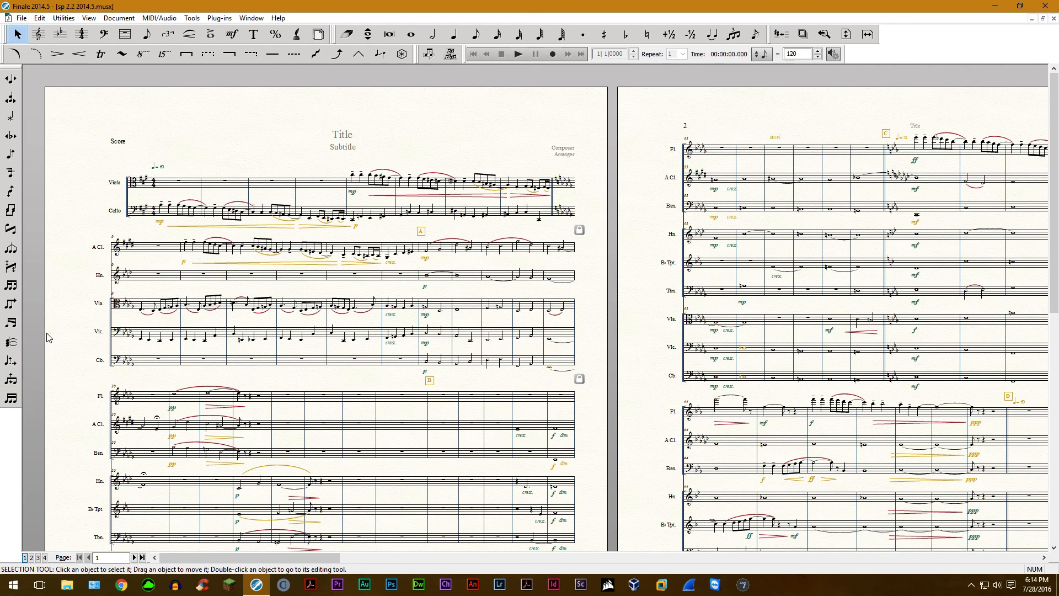
mouse_move(22, 338)
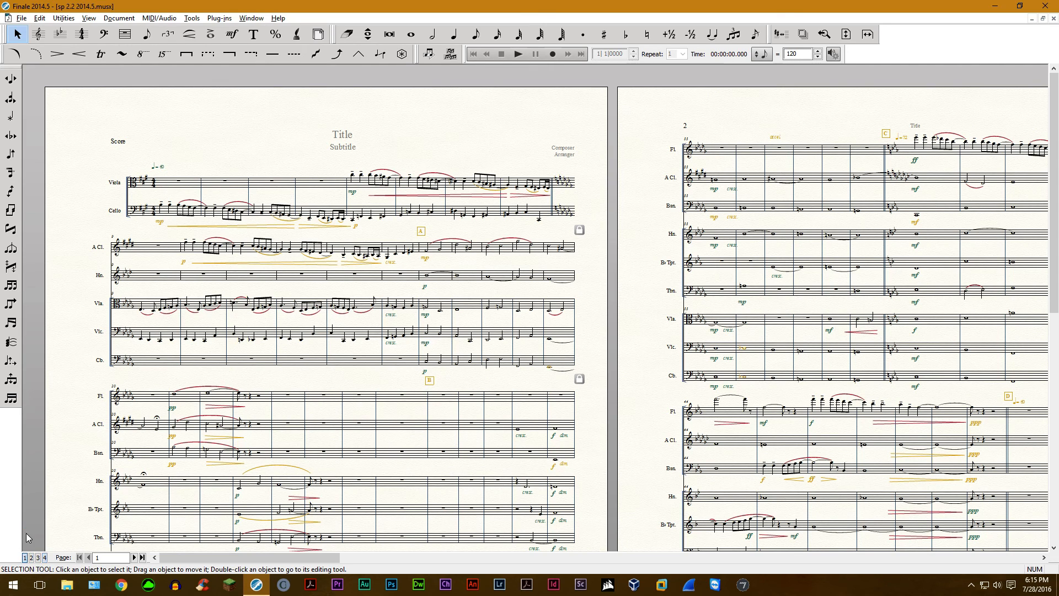
mouse_move(30, 457)
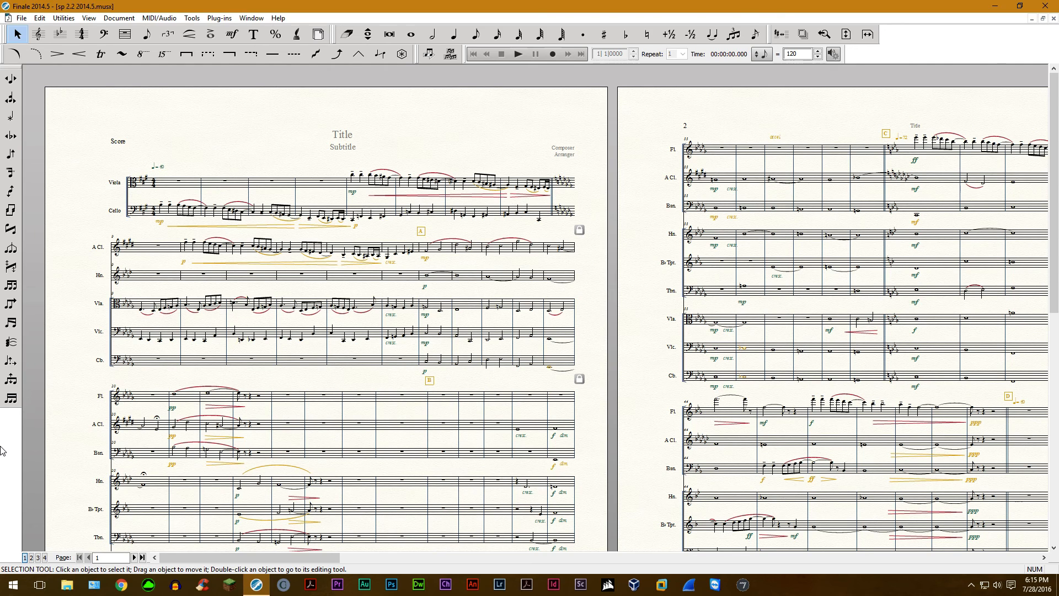
mouse_move(241, 318)
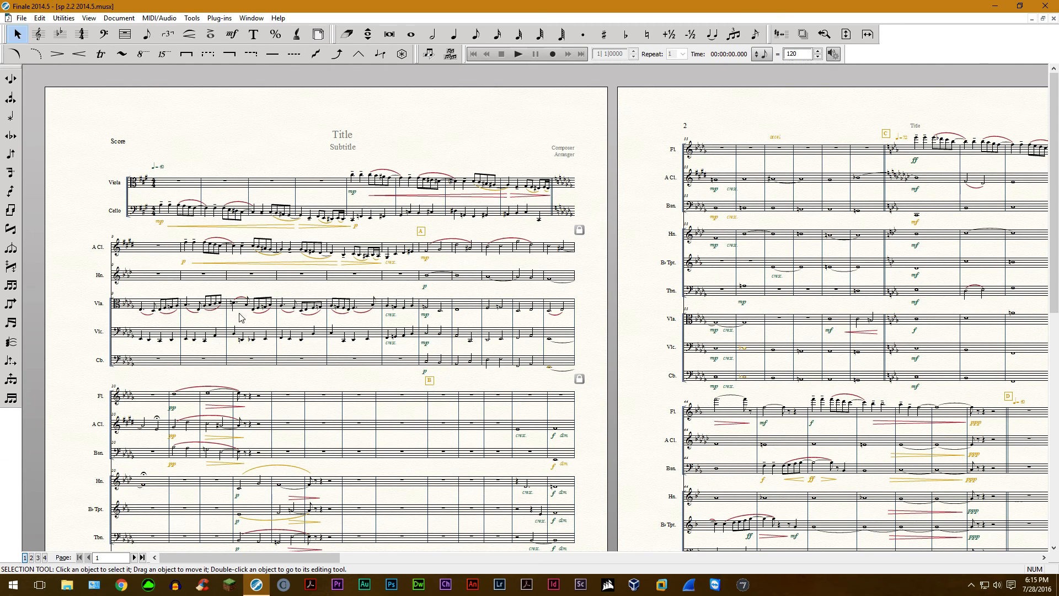
mouse_move(380, 206)
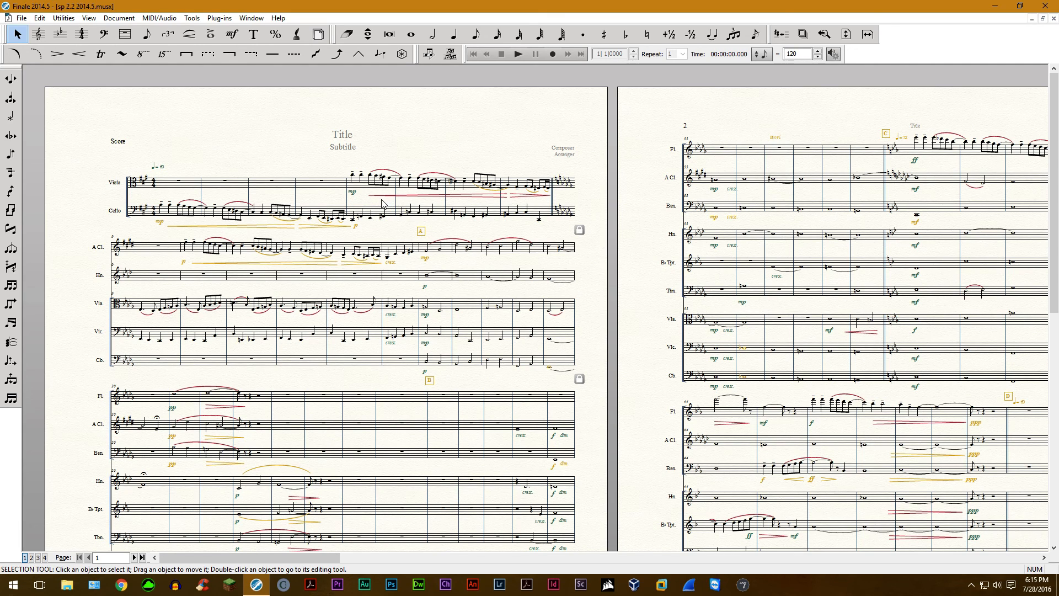
mouse_move(352, 205)
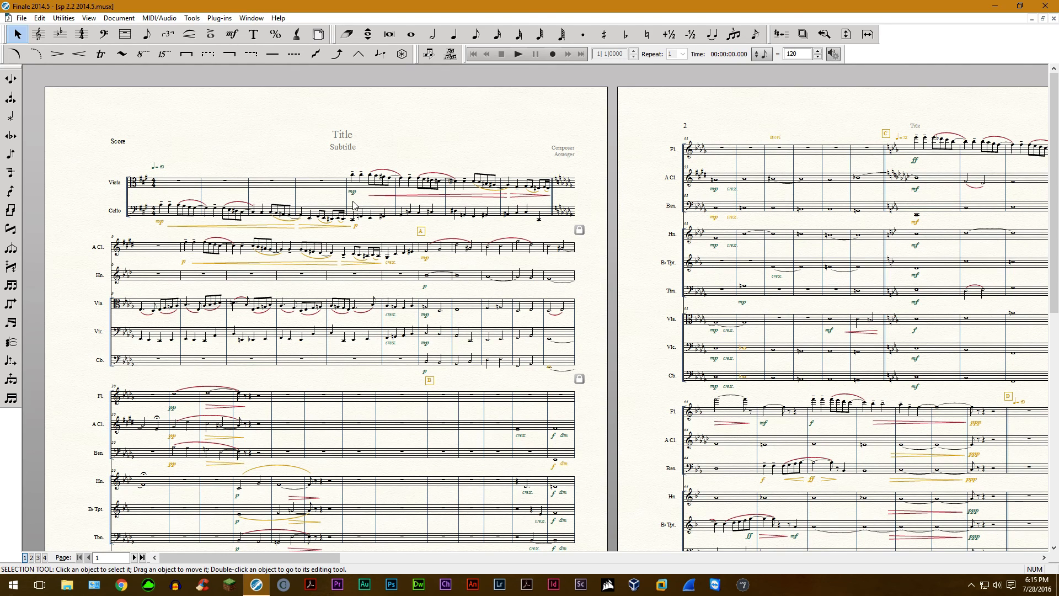
mouse_move(354, 202)
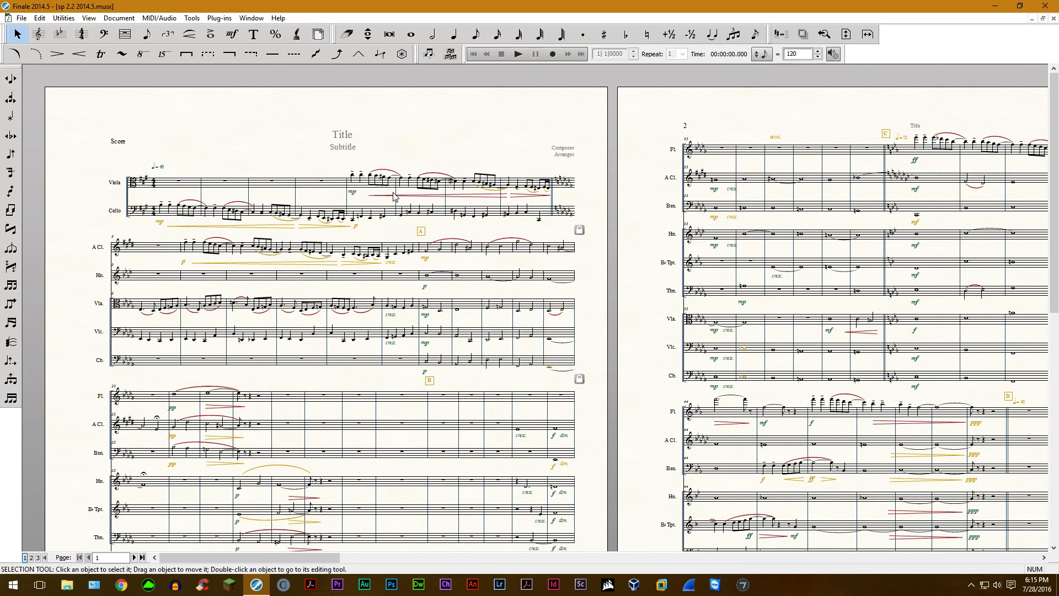
mouse_move(331, 196)
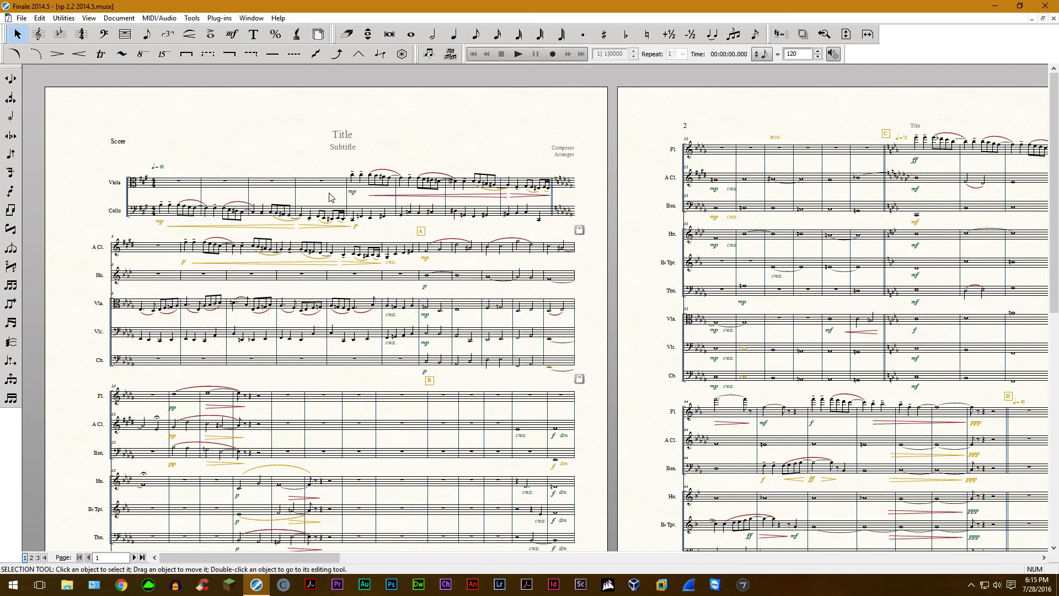
mouse_move(287, 220)
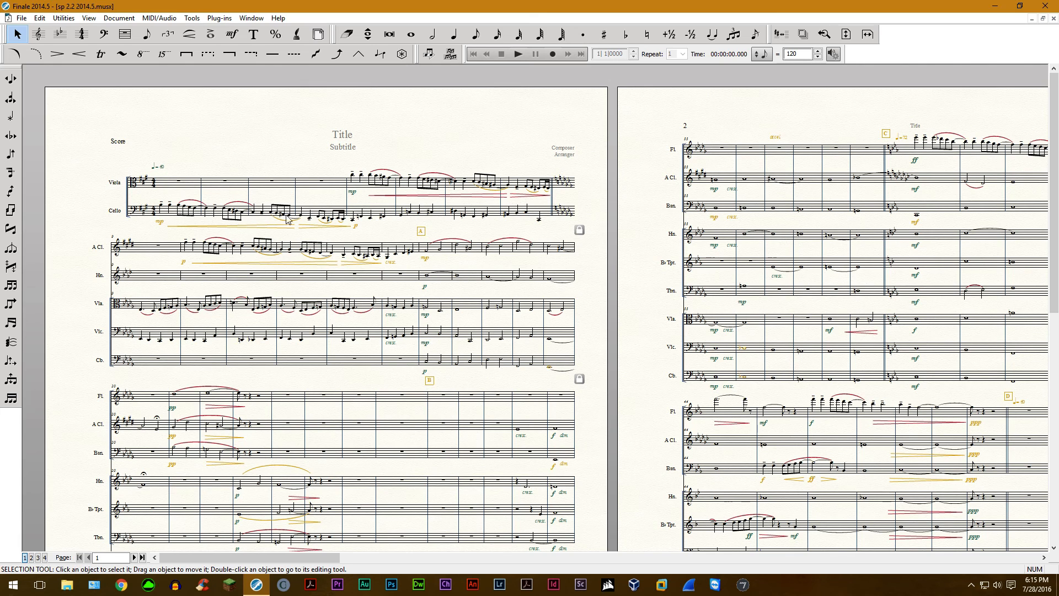
mouse_move(319, 296)
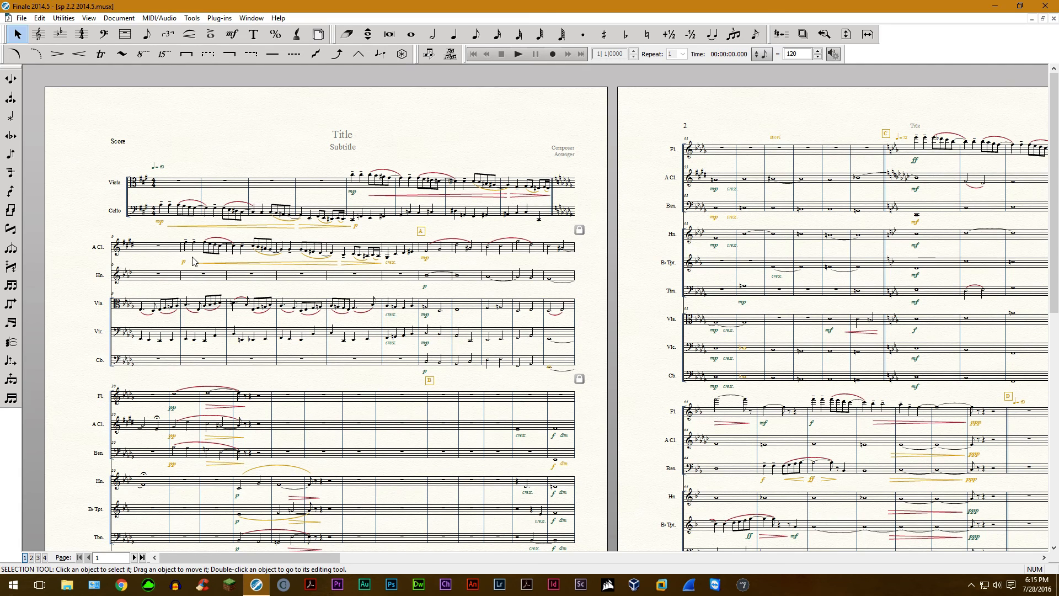
mouse_move(192, 260)
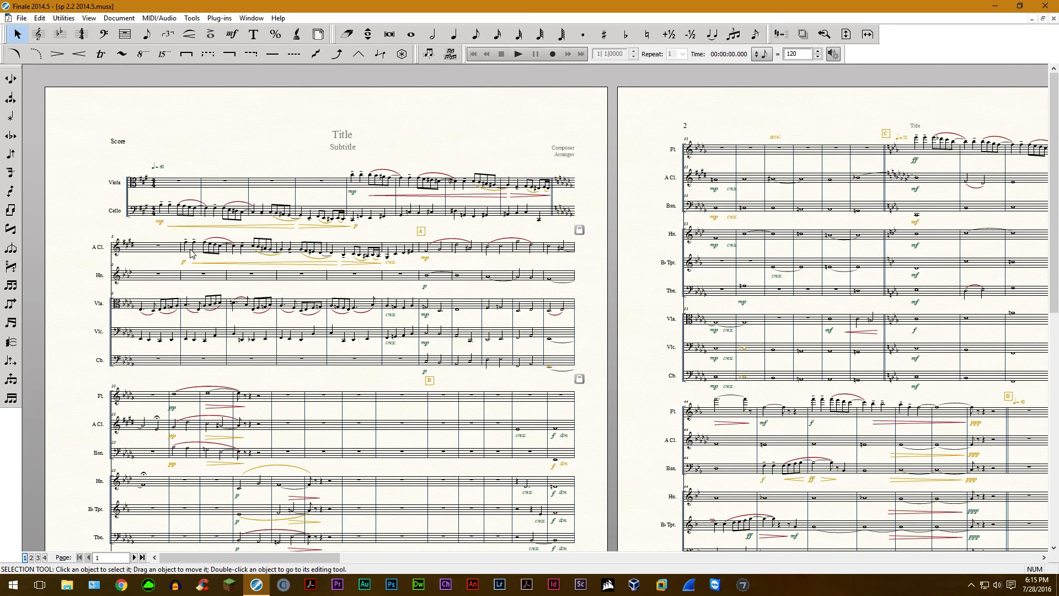
Step: Select the viola slur in the middle of the second system
click(252, 246)
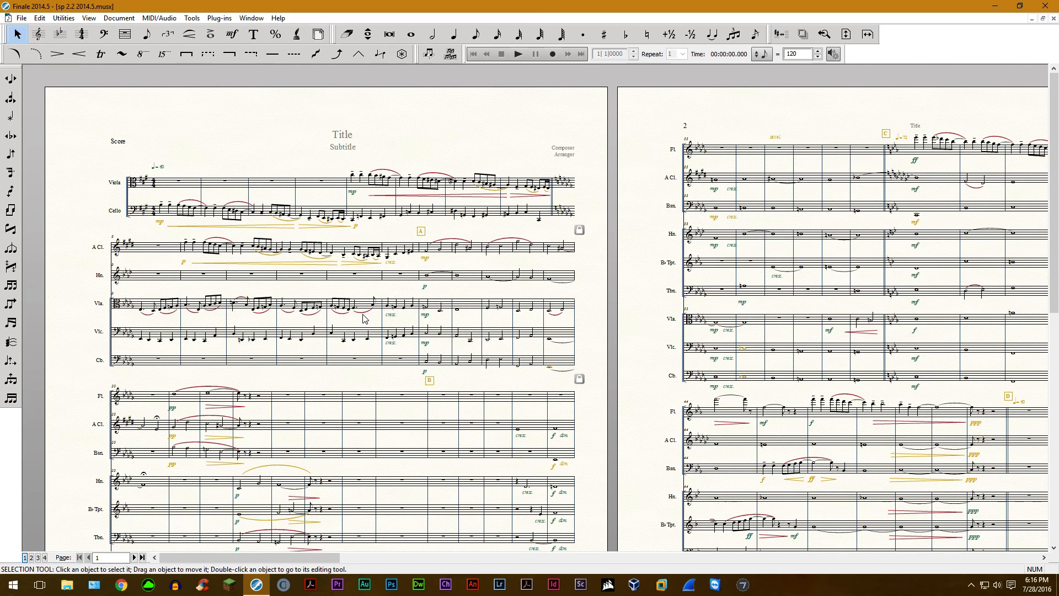
mouse_move(358, 319)
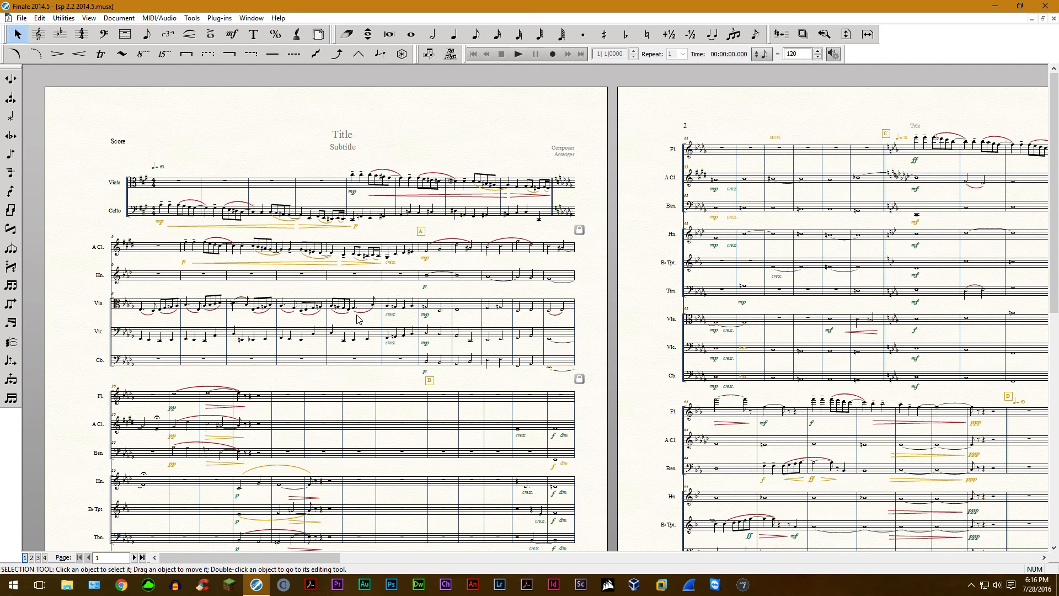
mouse_move(431, 313)
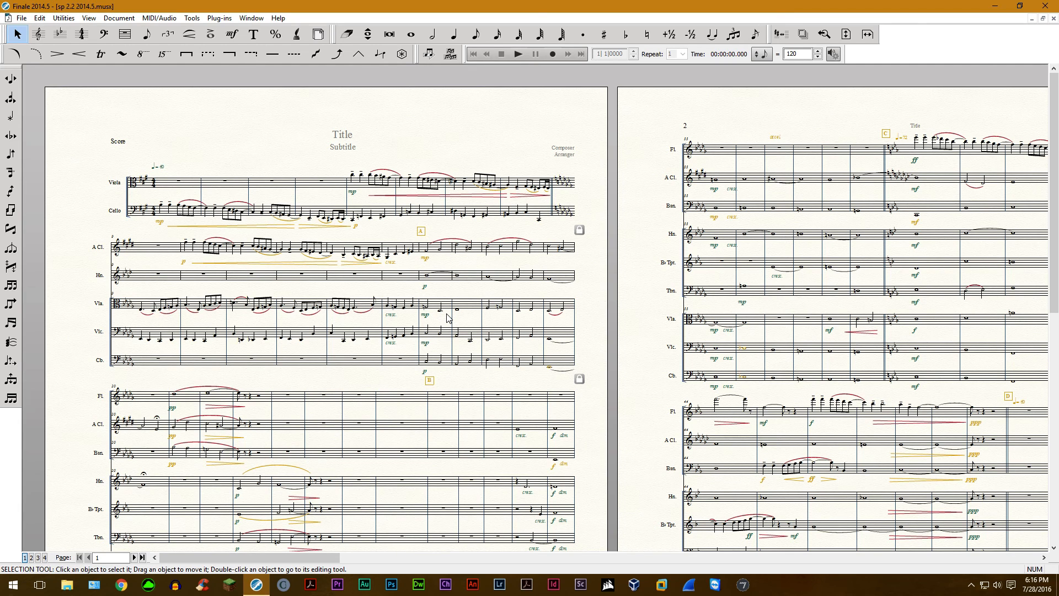
mouse_move(457, 365)
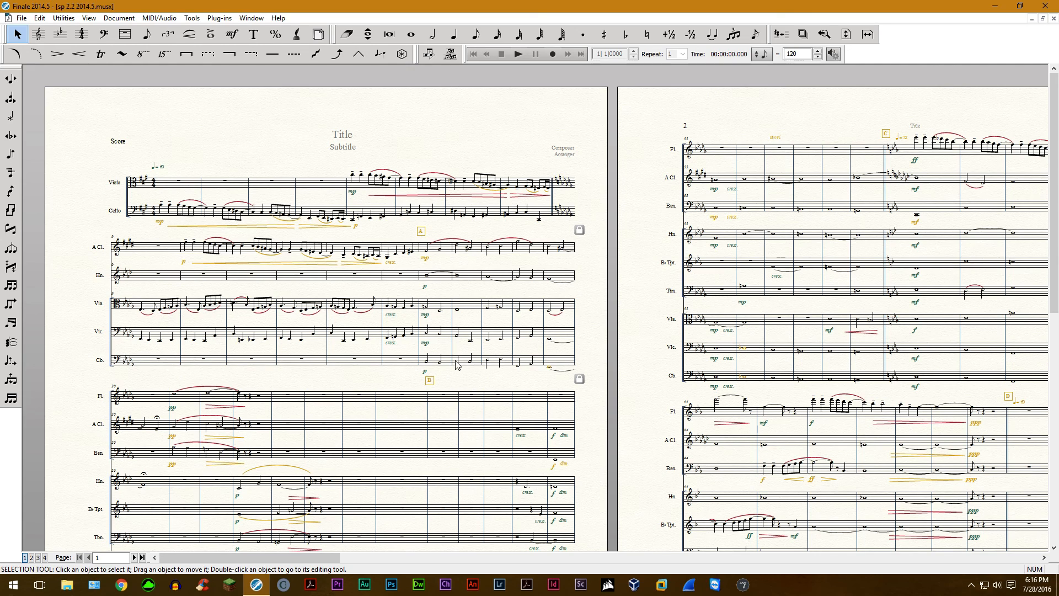
mouse_move(533, 321)
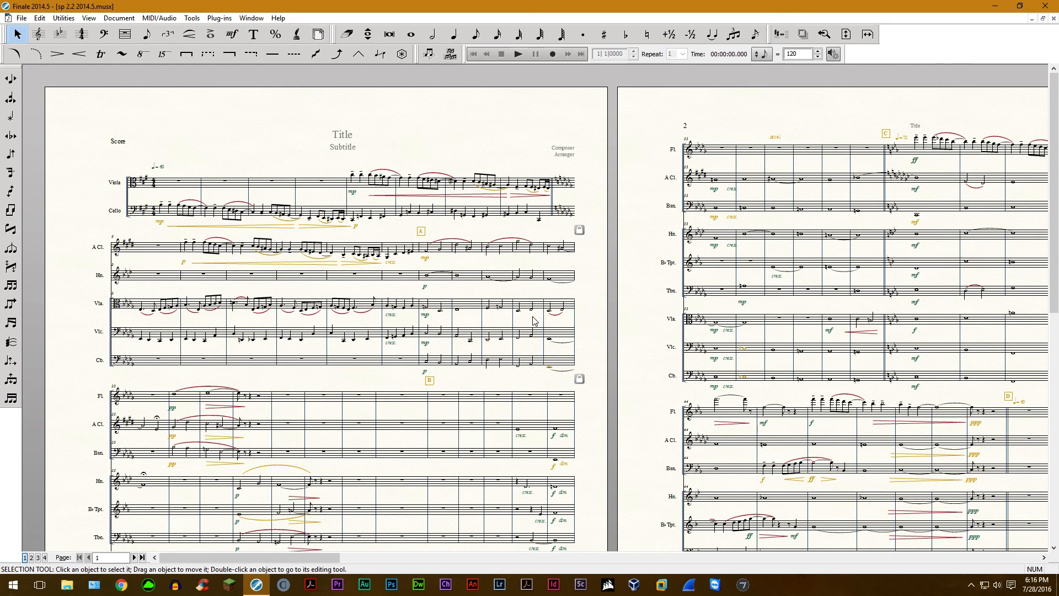
mouse_move(515, 293)
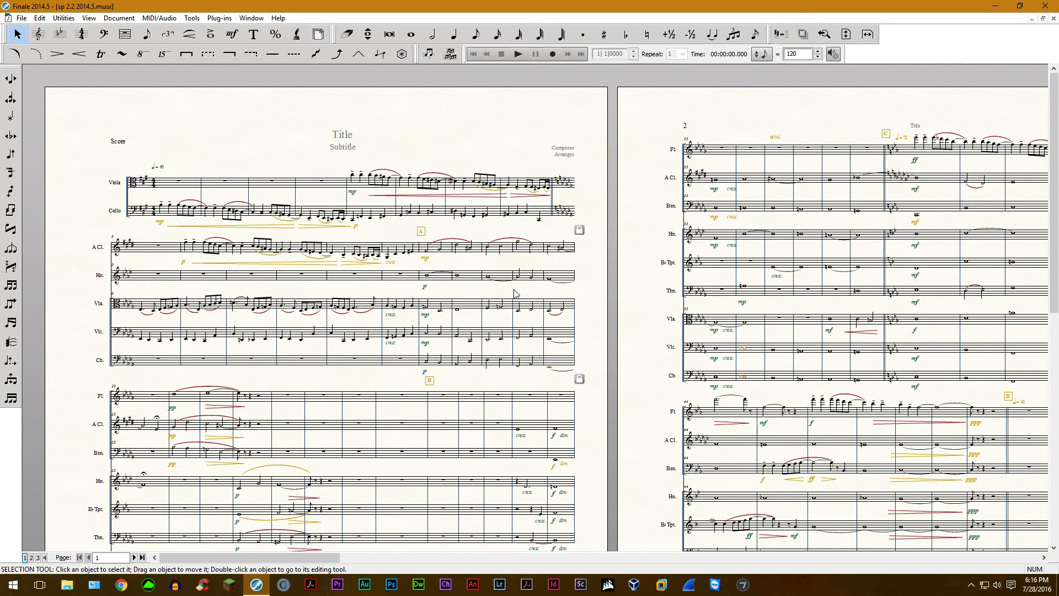
mouse_move(490, 327)
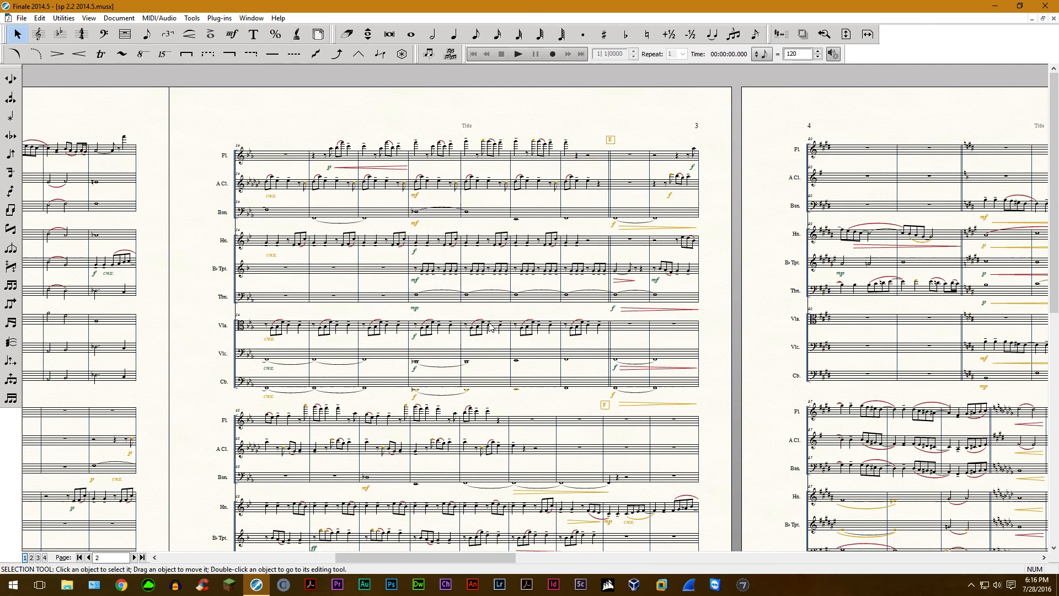
Step: Scroll down and right through the score toward pages 2 and 3
scroll(down, 3)
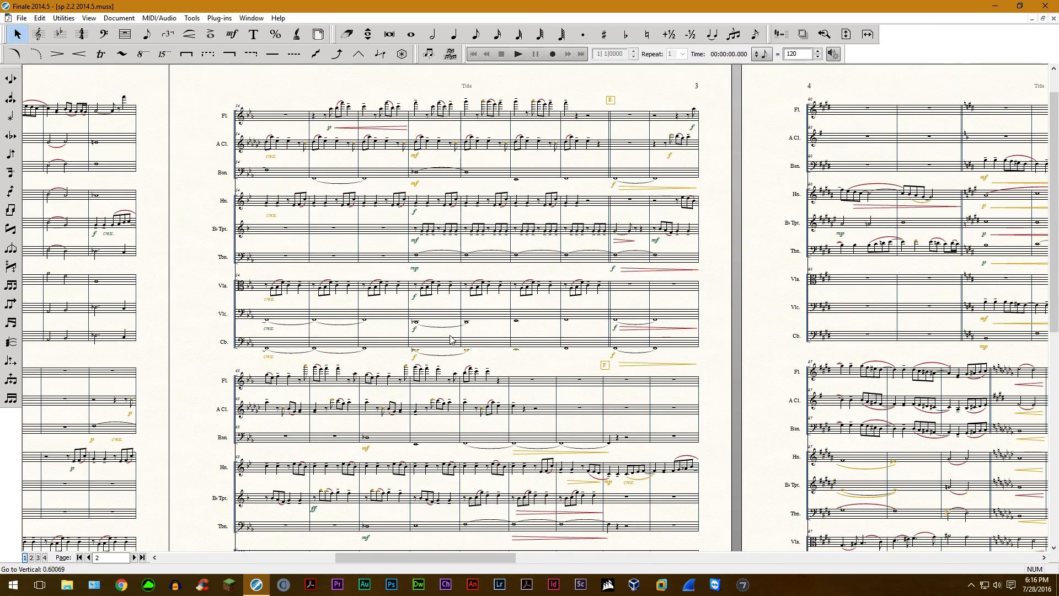
scroll(right, 3)
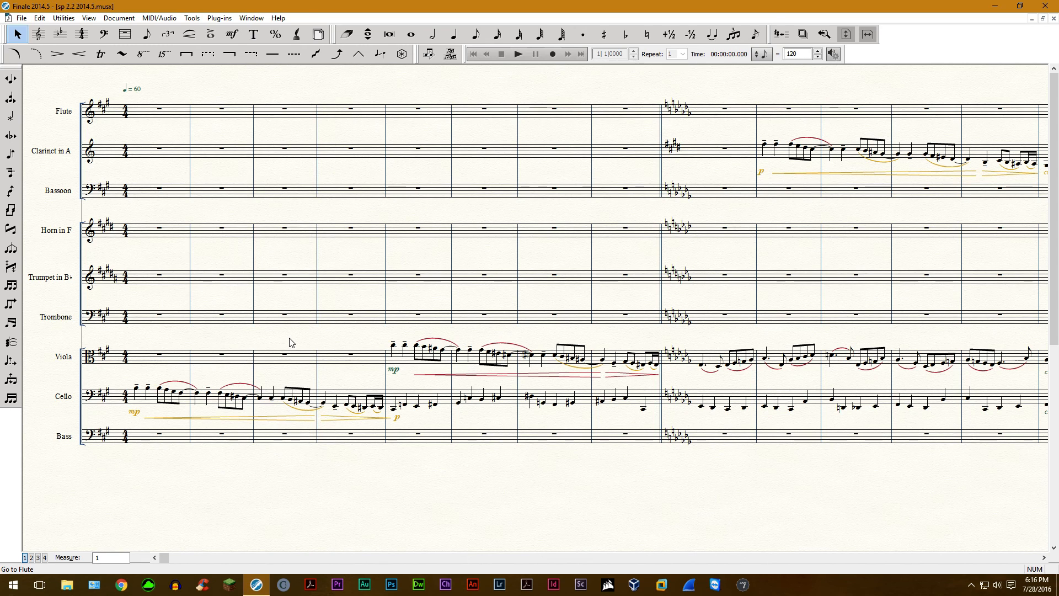
Step: Enter 168 and open the Document menu to reach instrument part editing
text(168)
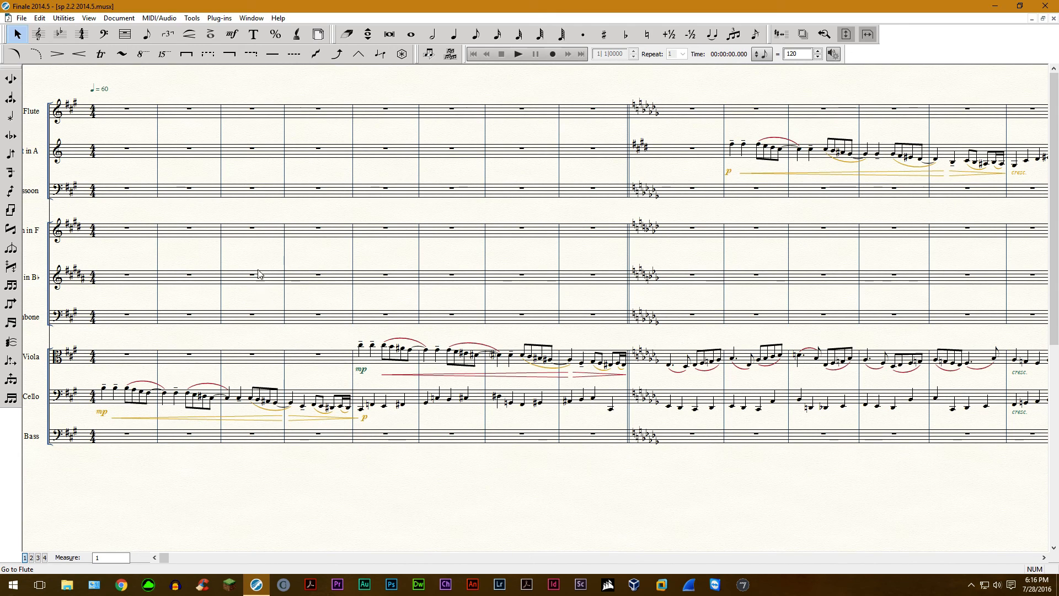
mouse_move(327, 317)
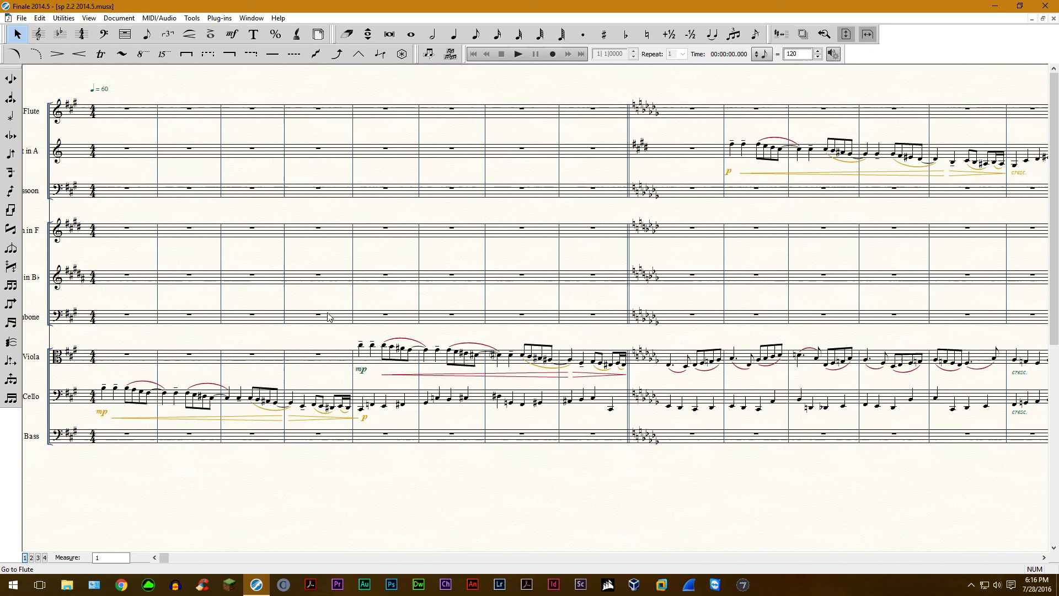
mouse_move(324, 274)
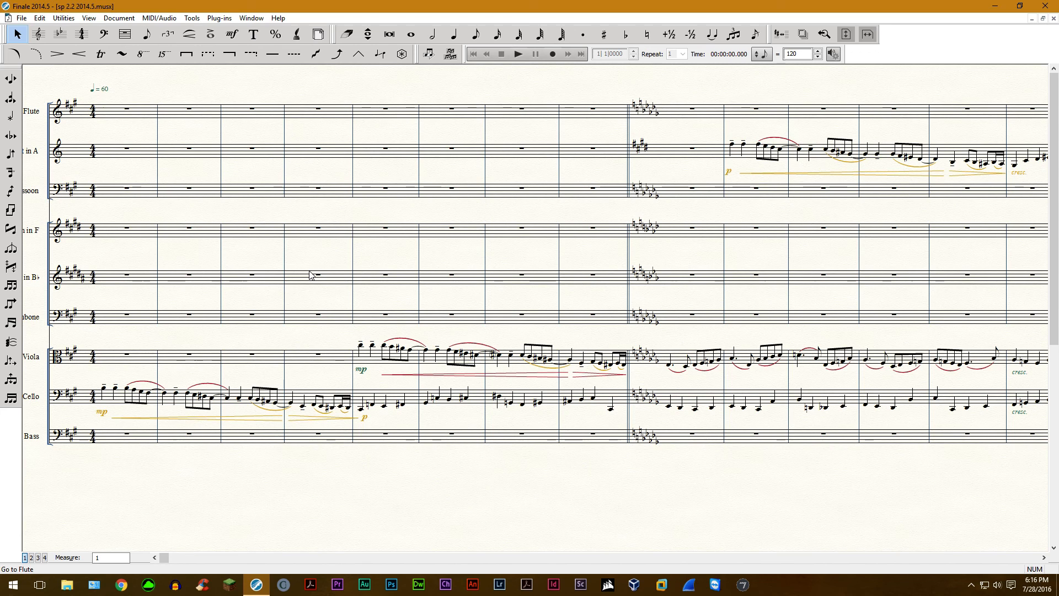
mouse_move(294, 243)
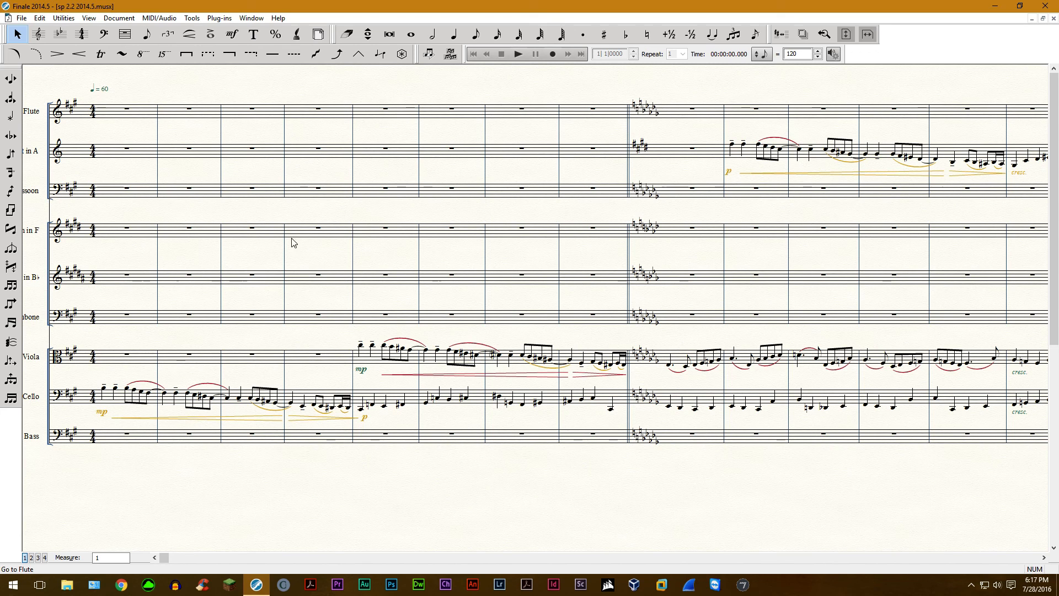
mouse_move(199, 316)
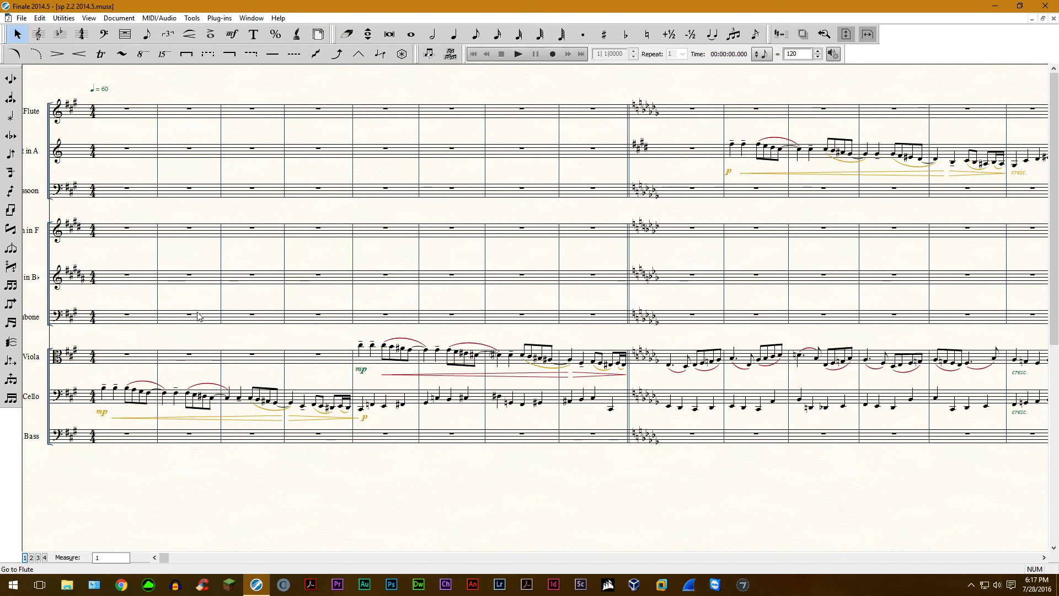
click(119, 18)
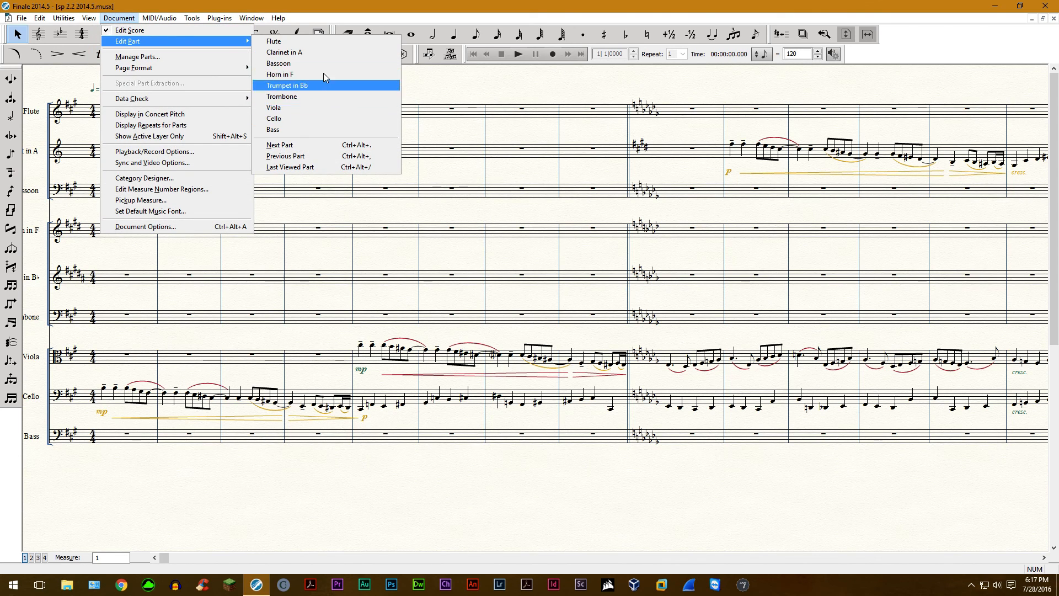
mouse_move(324, 166)
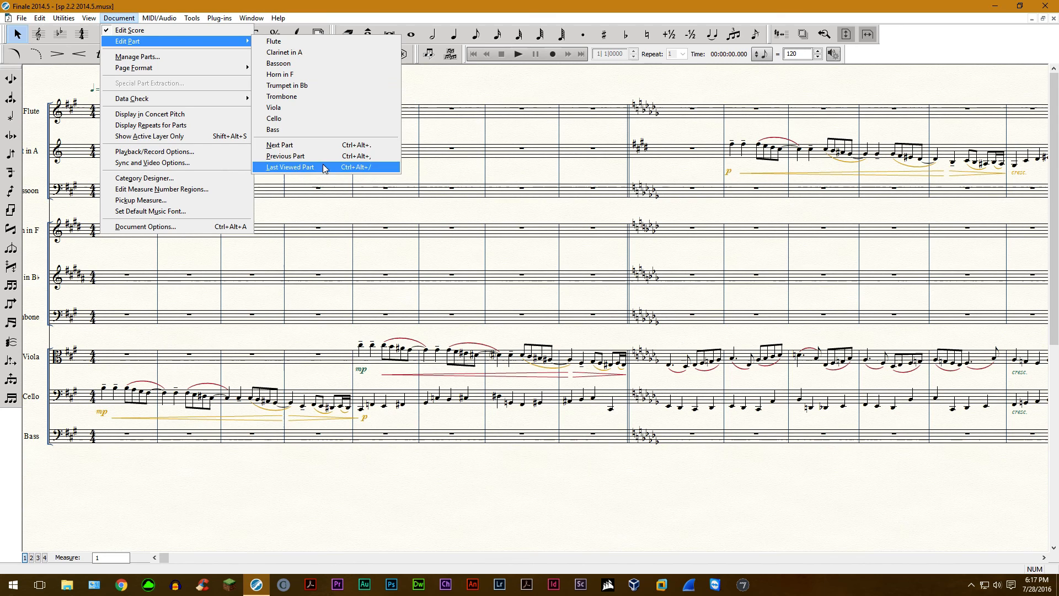
mouse_move(283, 156)
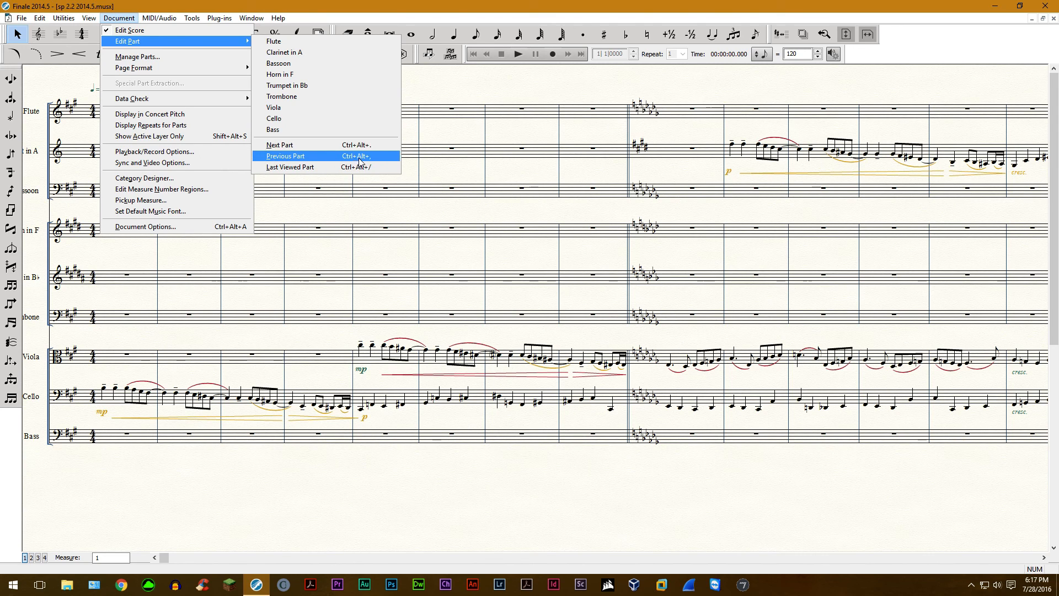
mouse_move(280, 145)
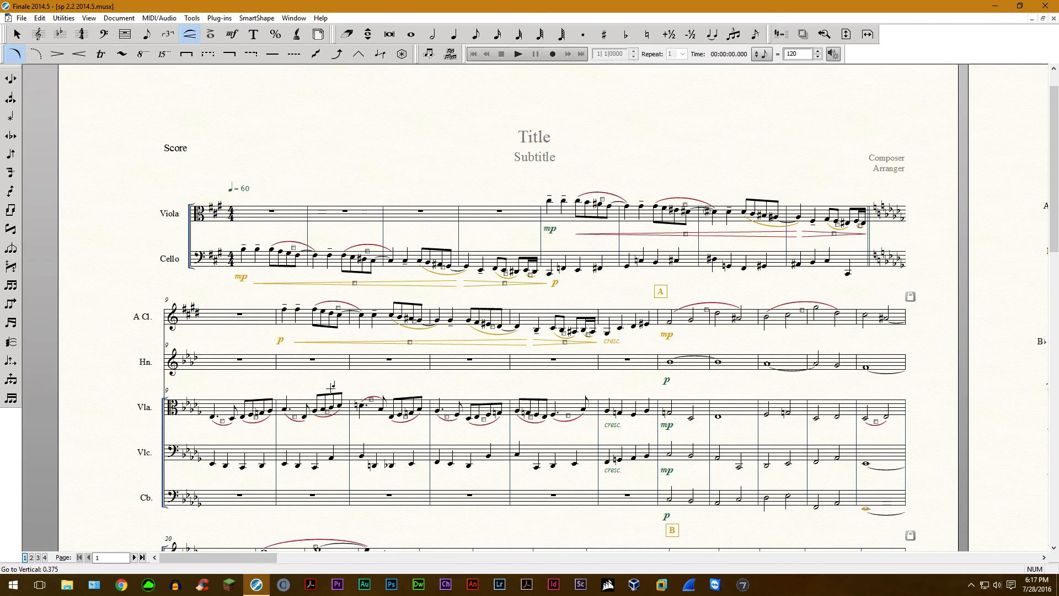
Step: Flip the first viola slur, then marquee-select the opening viola measures' slurs
scroll(down, 3)
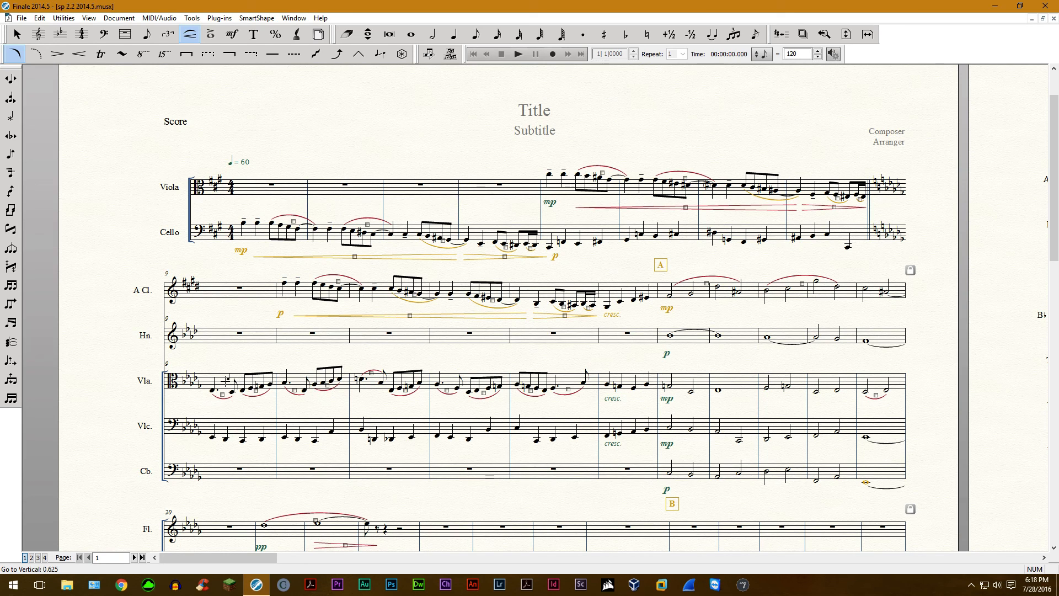
right_click(222, 396)
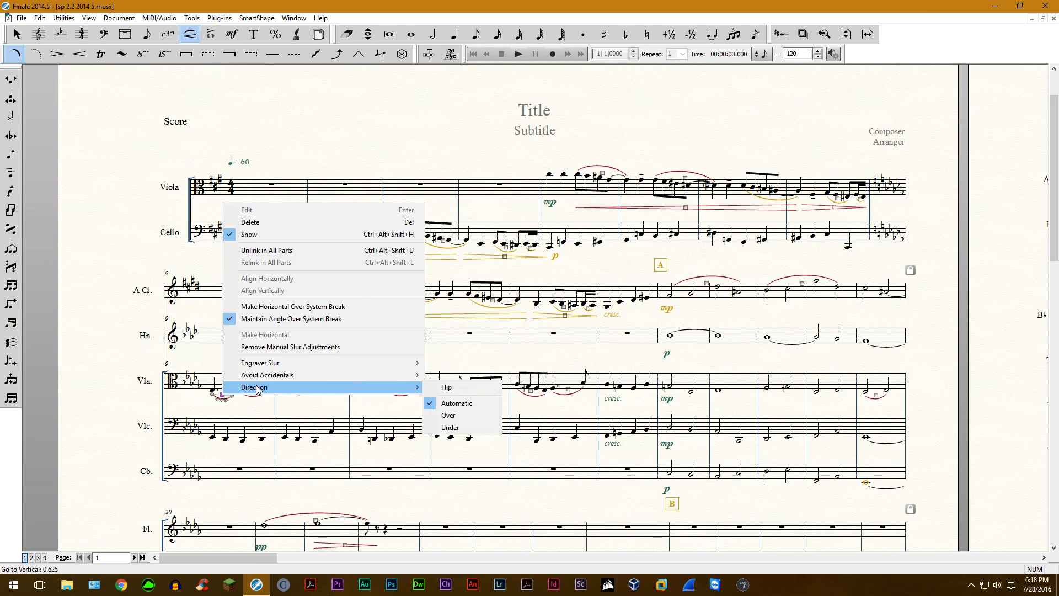
mouse_move(446, 387)
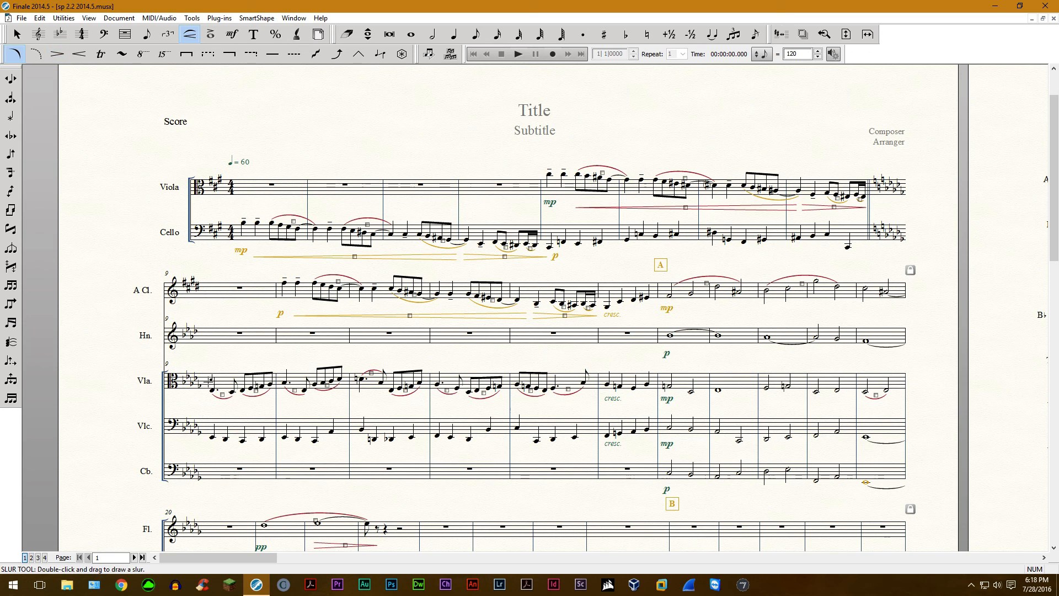
drag(196, 360, 454, 417)
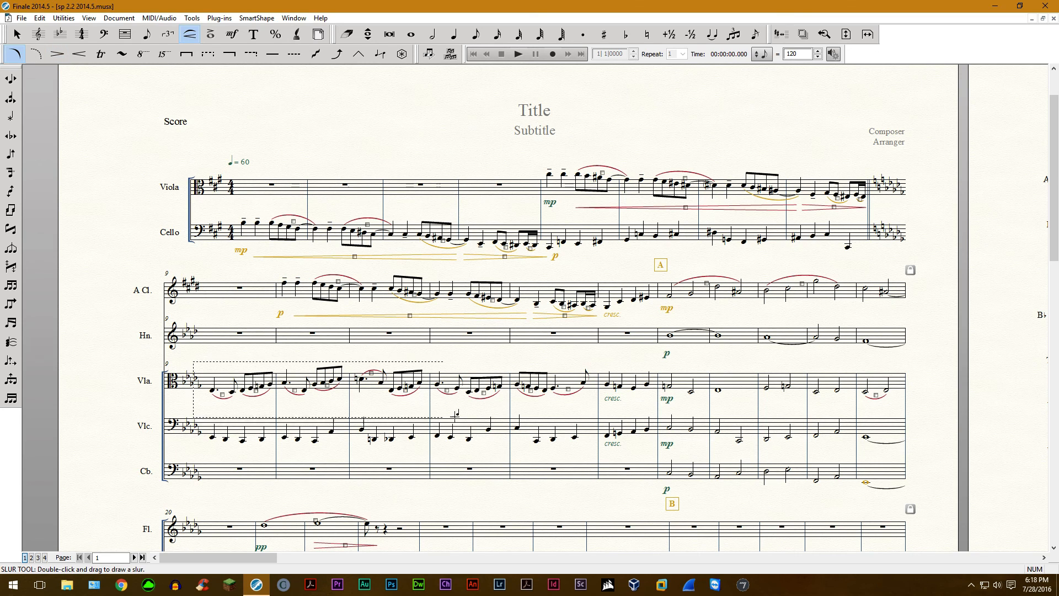
drag(196, 361, 439, 416)
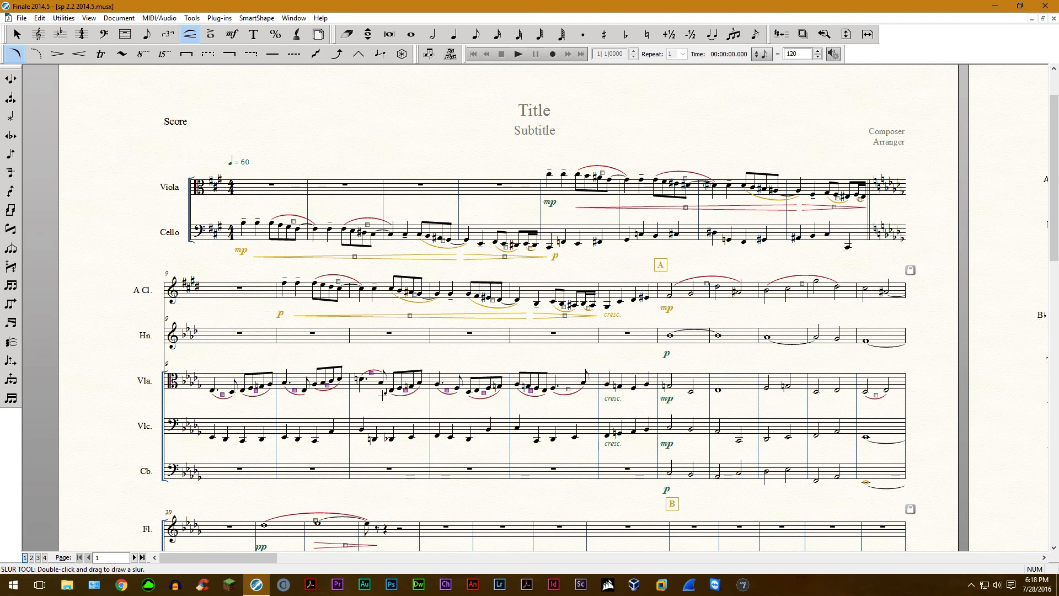
mouse_move(63, 129)
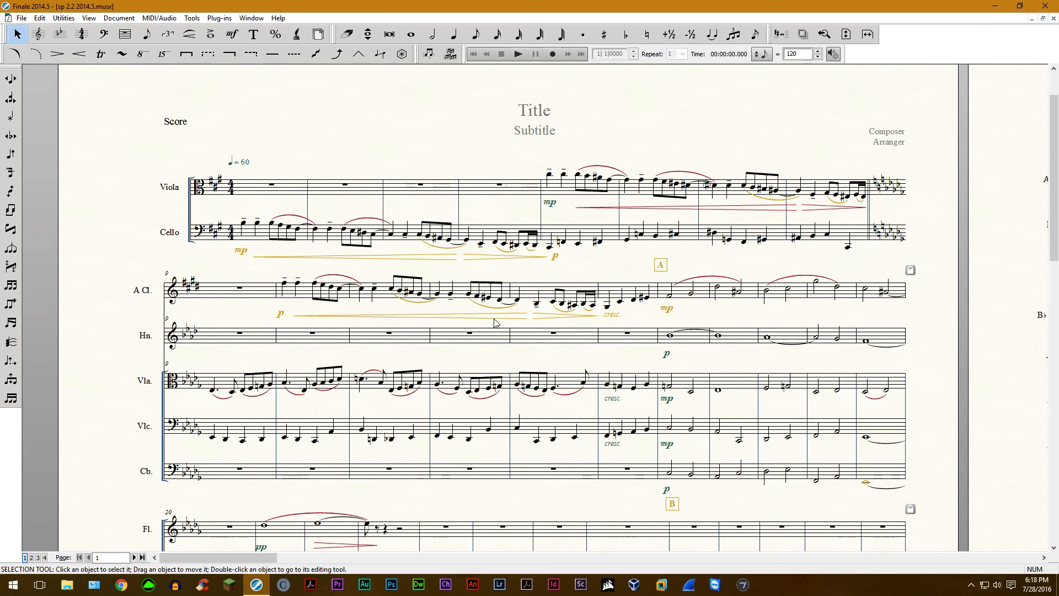
mouse_move(306, 339)
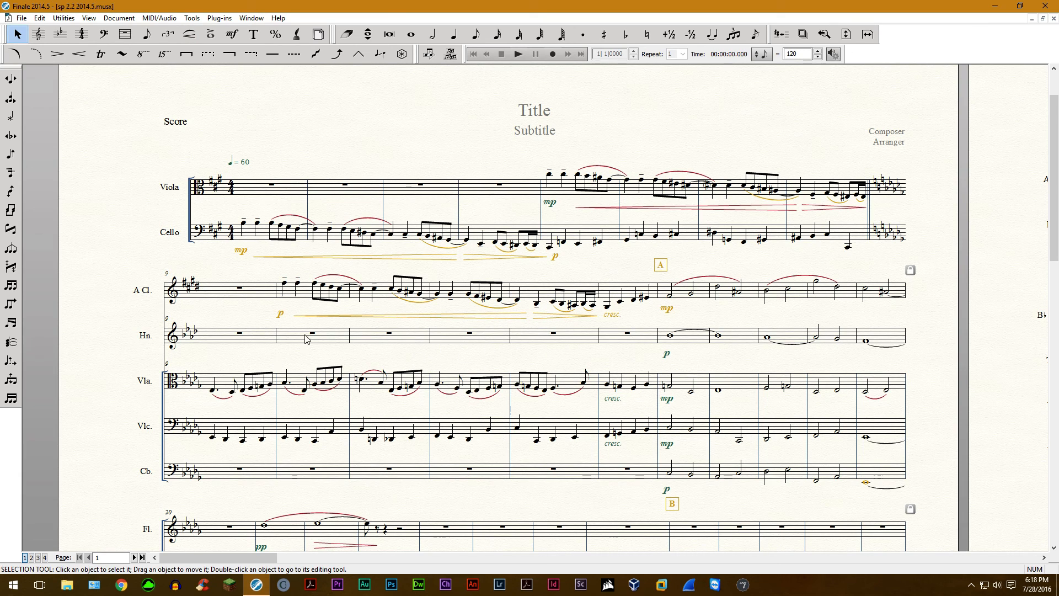
mouse_move(344, 347)
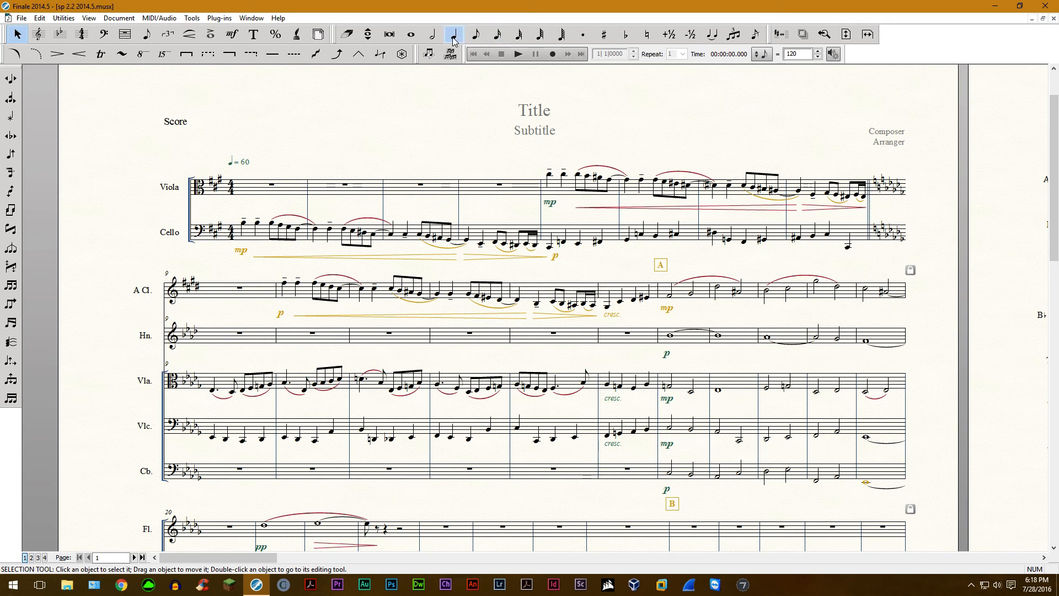
Step: Choose the Simple Entry quarter-note tool
click(454, 34)
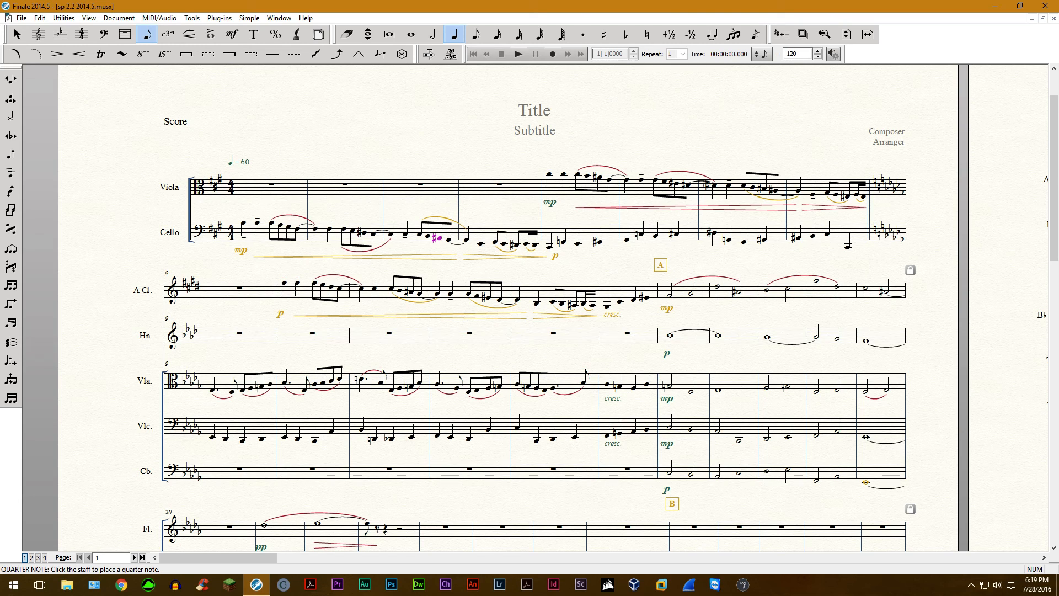
Step: Select a cello eighth note in measure 4 to change its beaming
click(403, 232)
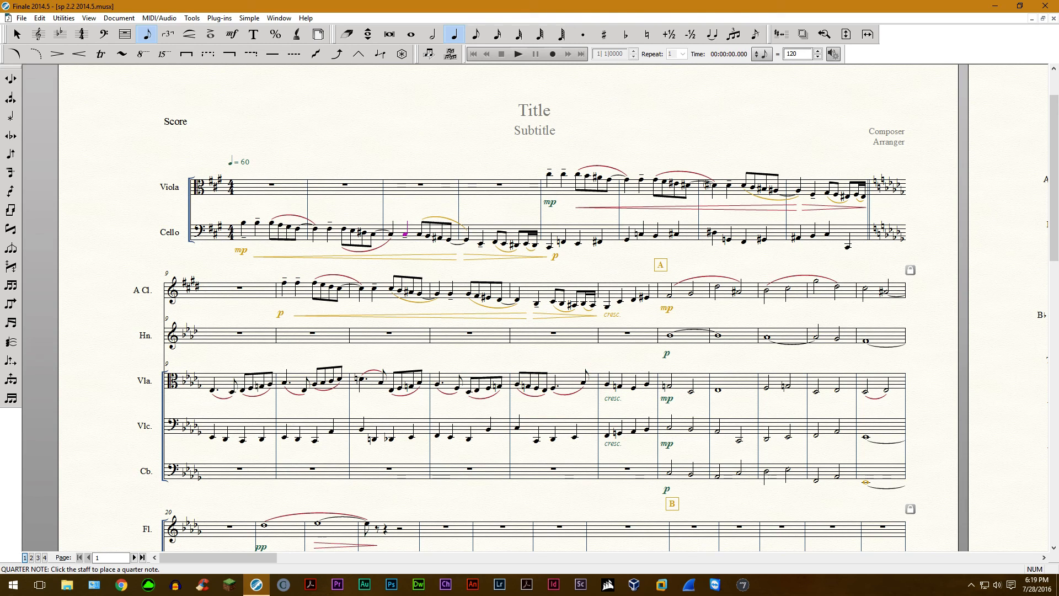
Step: Select cello eighth notes in measures 4 and 6 to rework their beams
click(541, 171)
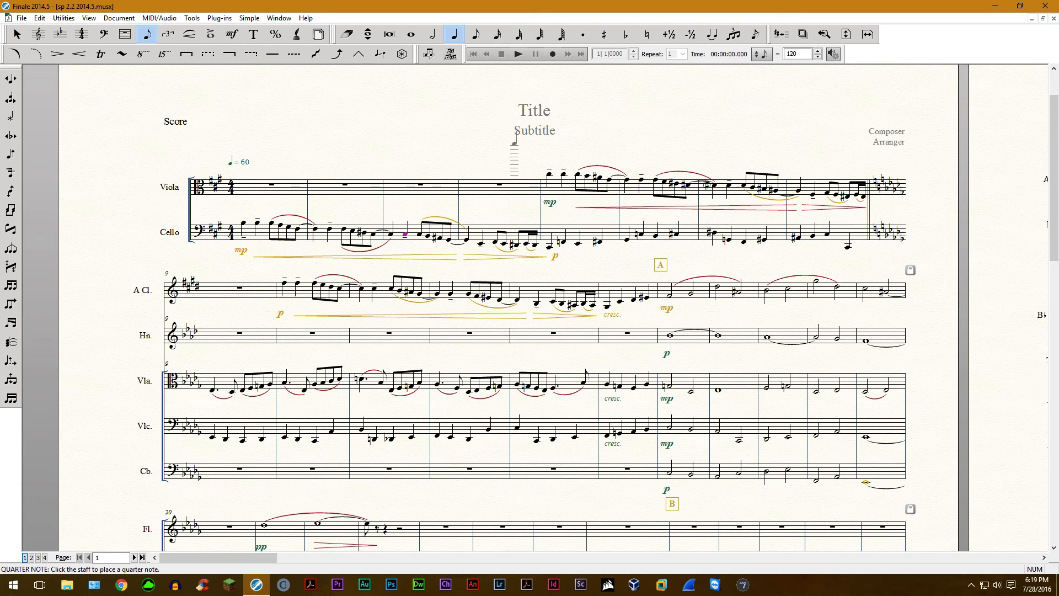
click(530, 192)
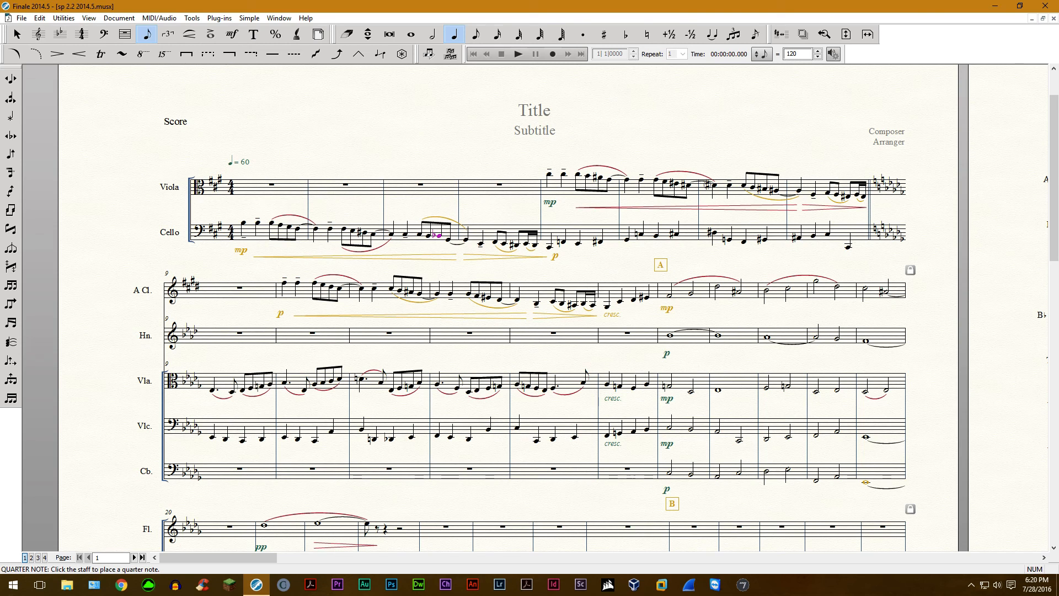
click(523, 194)
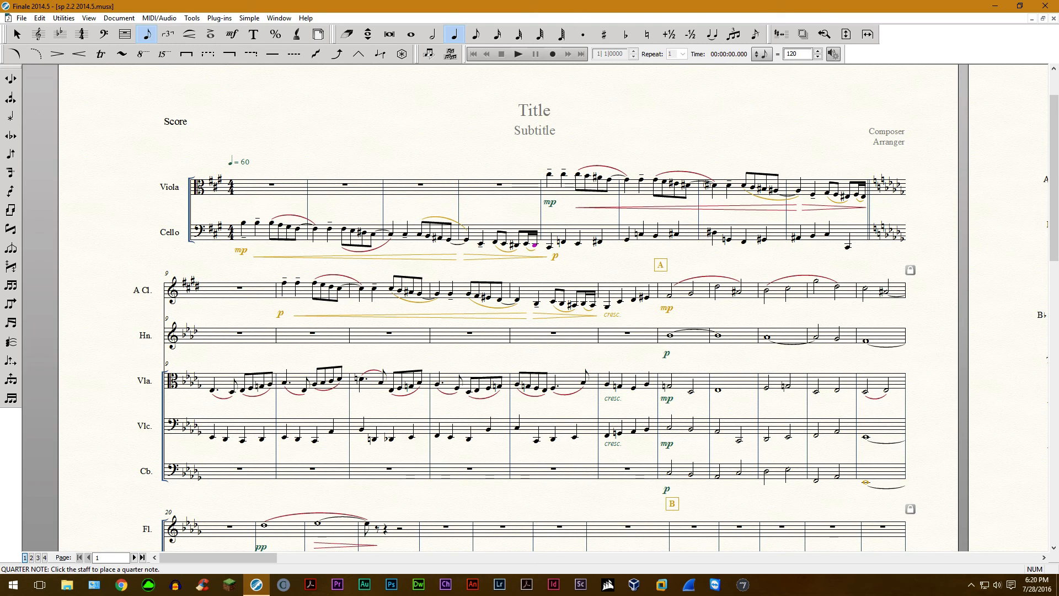
Step: Pick the measure 7 cello quarter note to hide, then select the following cello notes
click(527, 186)
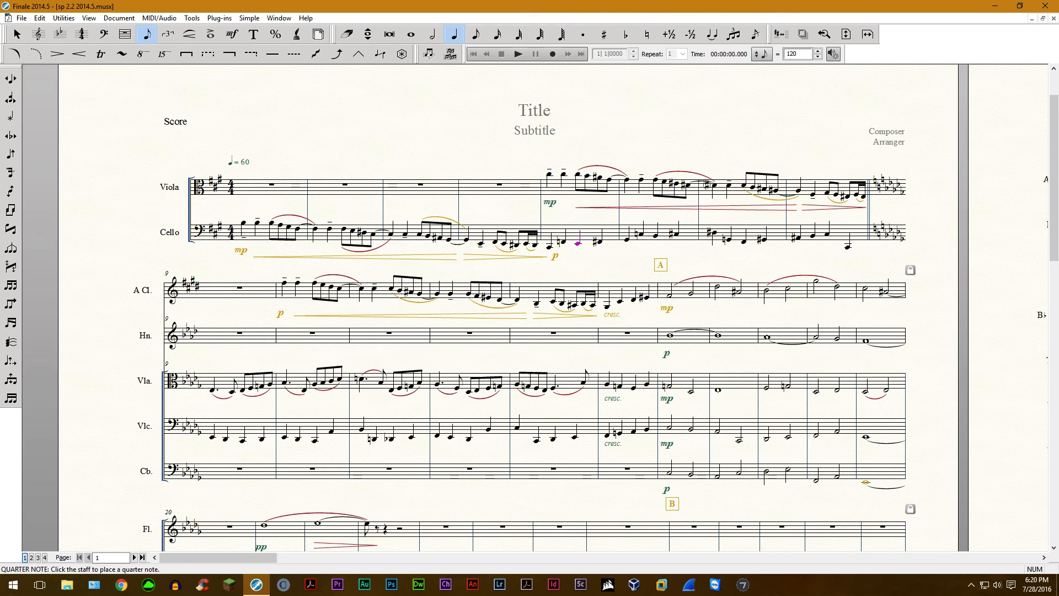
click(597, 240)
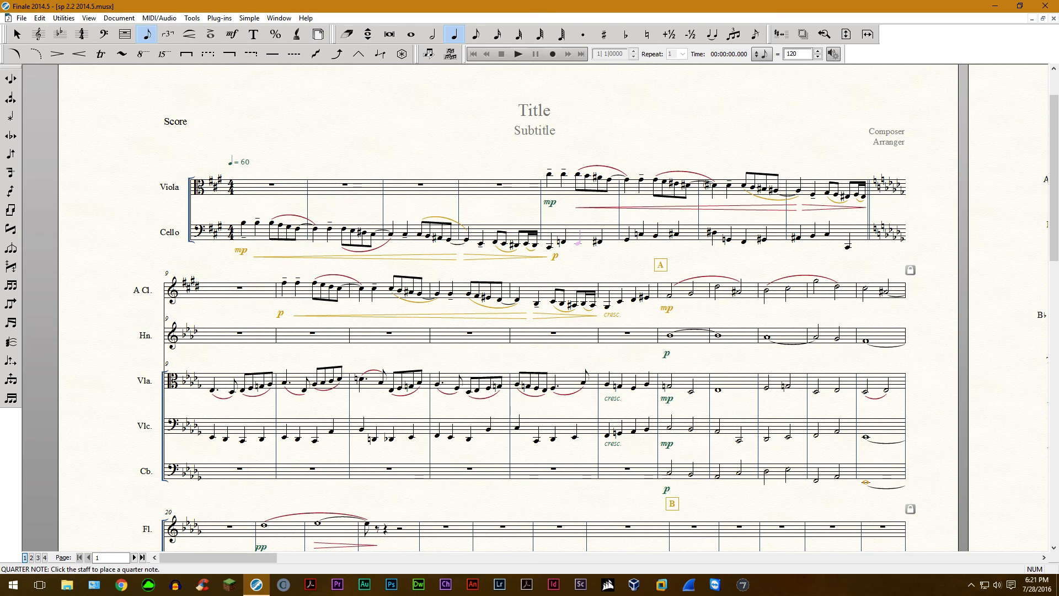
click(625, 238)
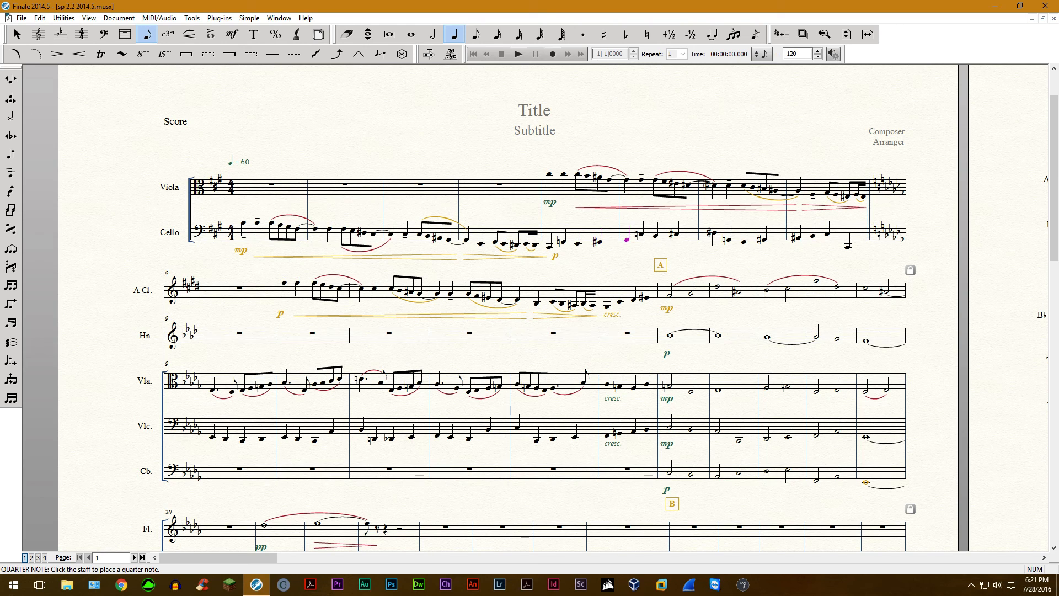
click(635, 233)
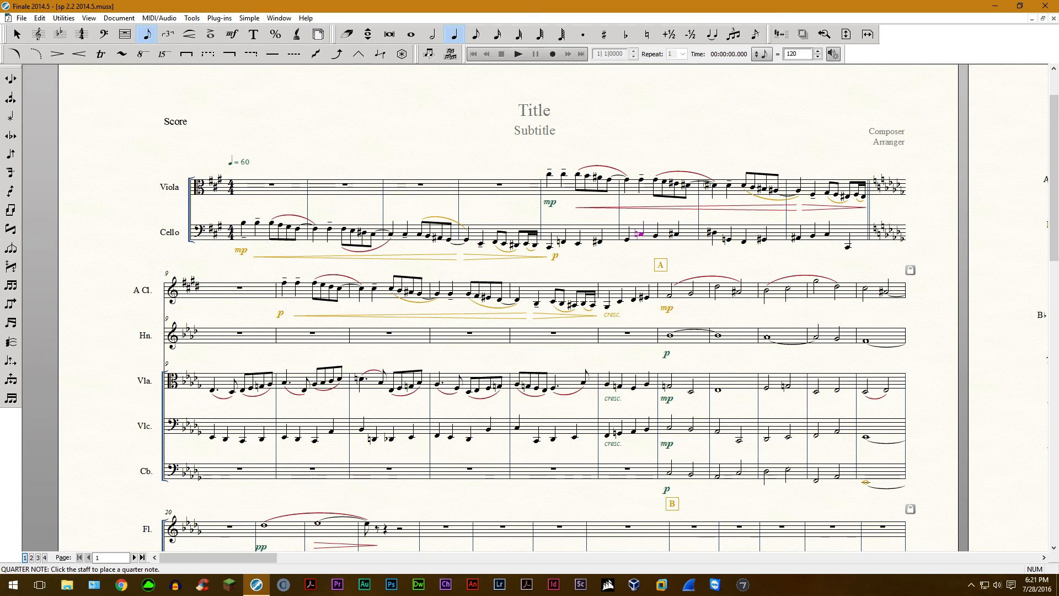